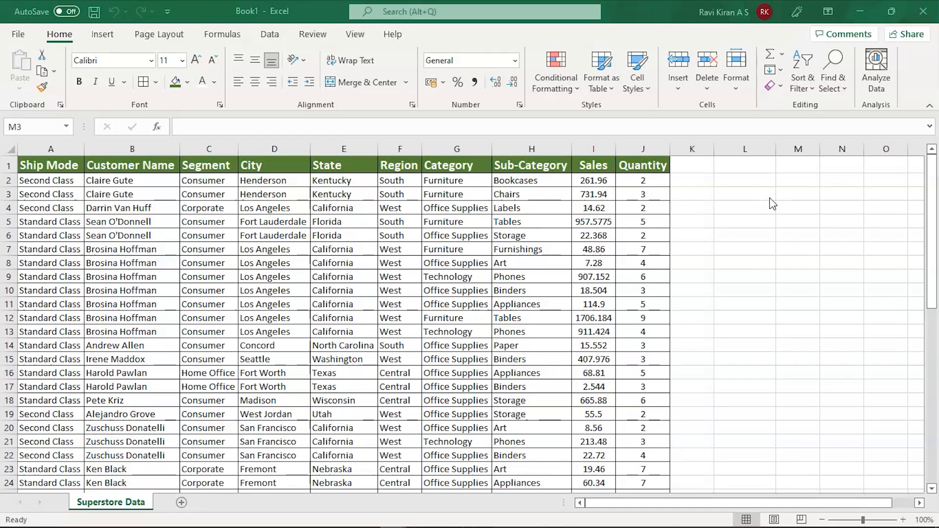
mouse_move(607, 181)
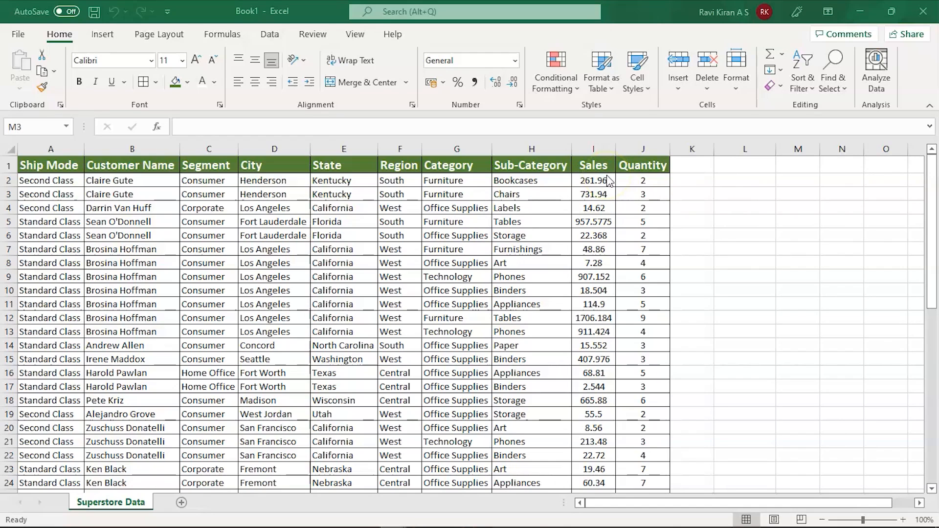
mouse_move(310, 215)
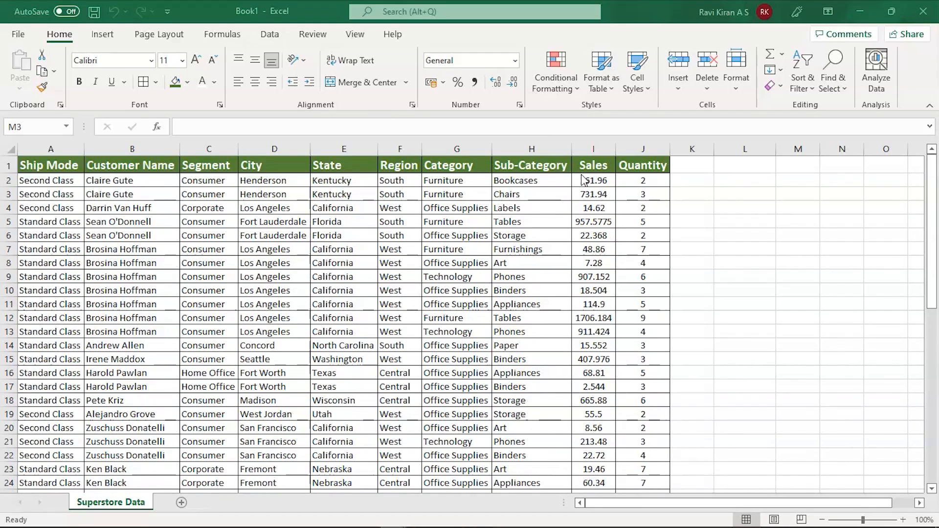
Inspect the Sales and Region columns of the Superstore table, then pick an empty cell right of it
left_click(797, 193)
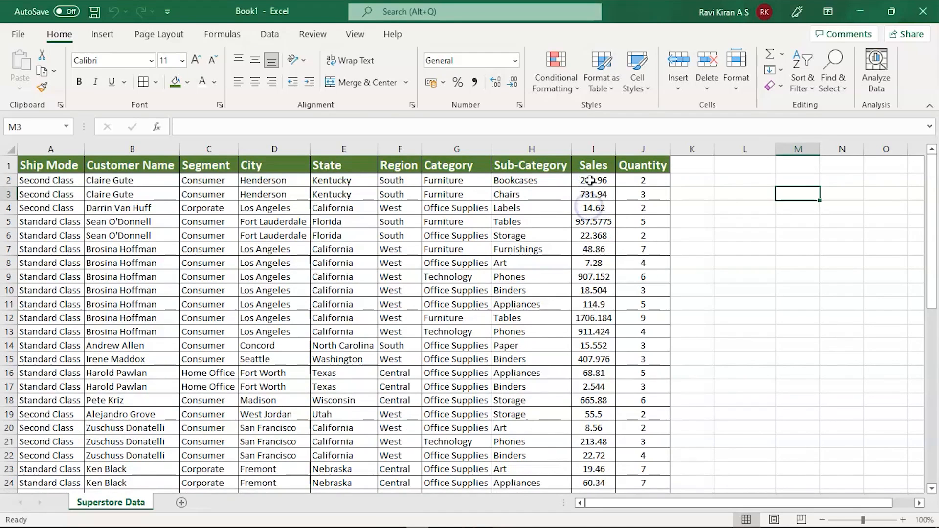
double_click(592, 180)
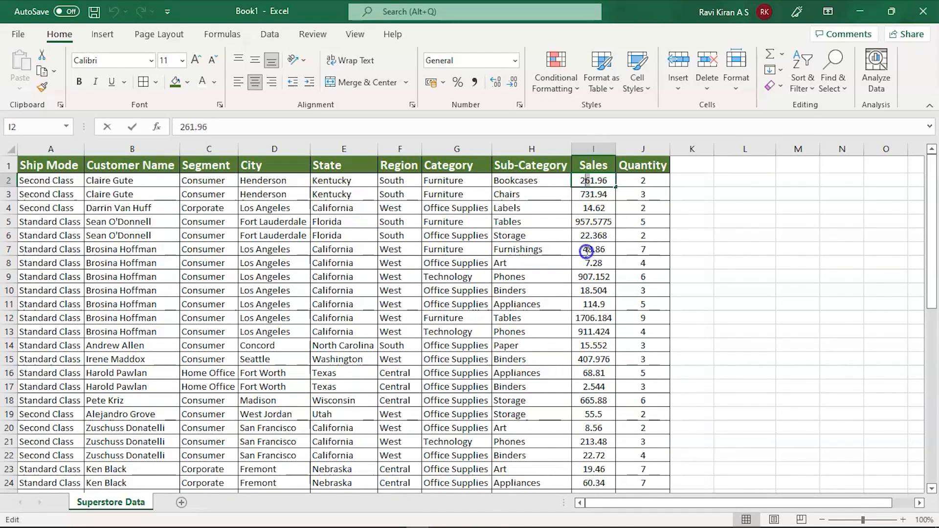
left_click(593, 250)
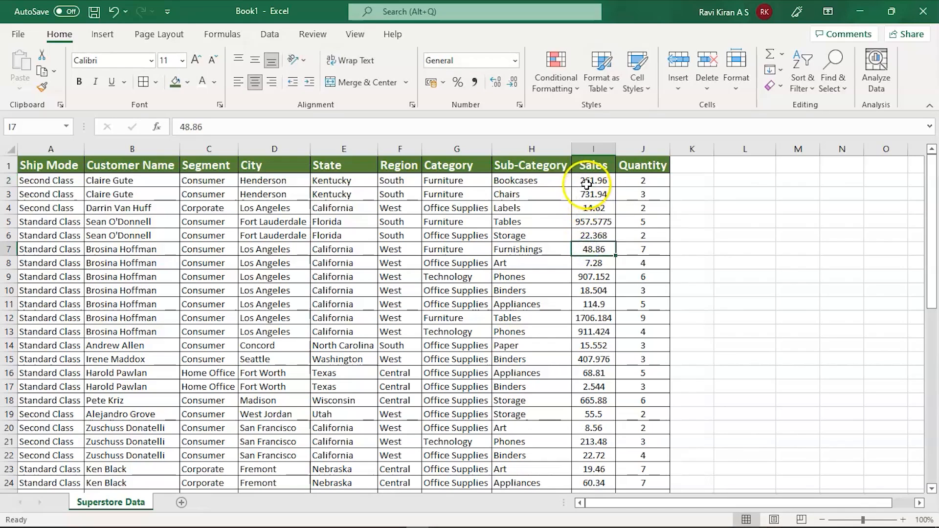
left_click_drag(531, 180, 592, 180)
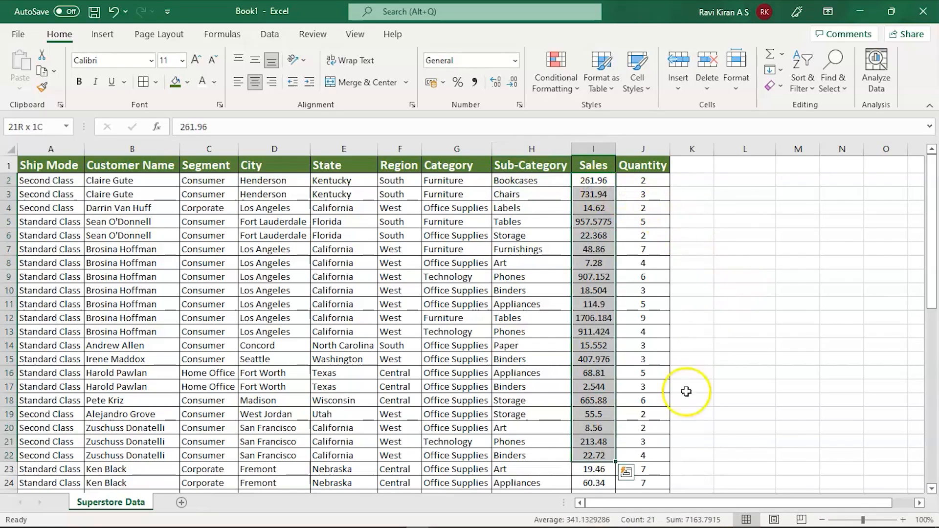
mouse_move(578, 519)
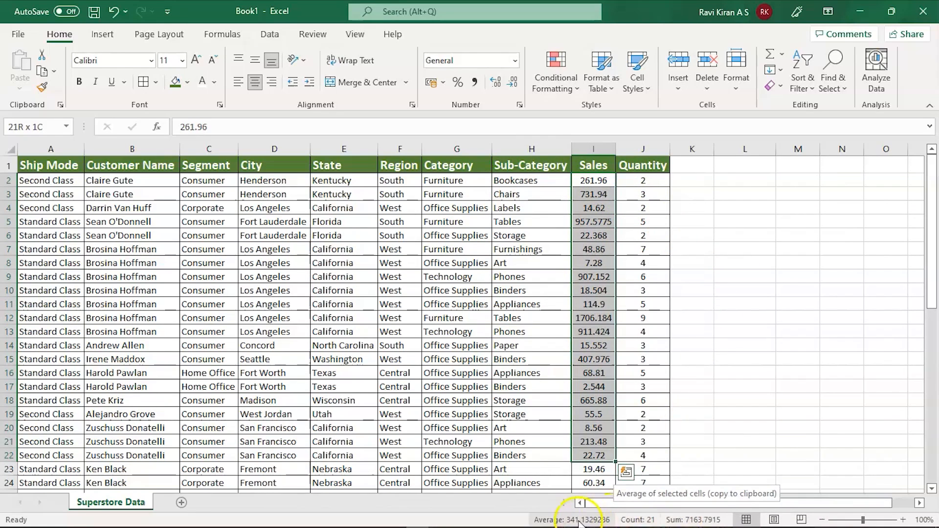
mouse_move(765, 340)
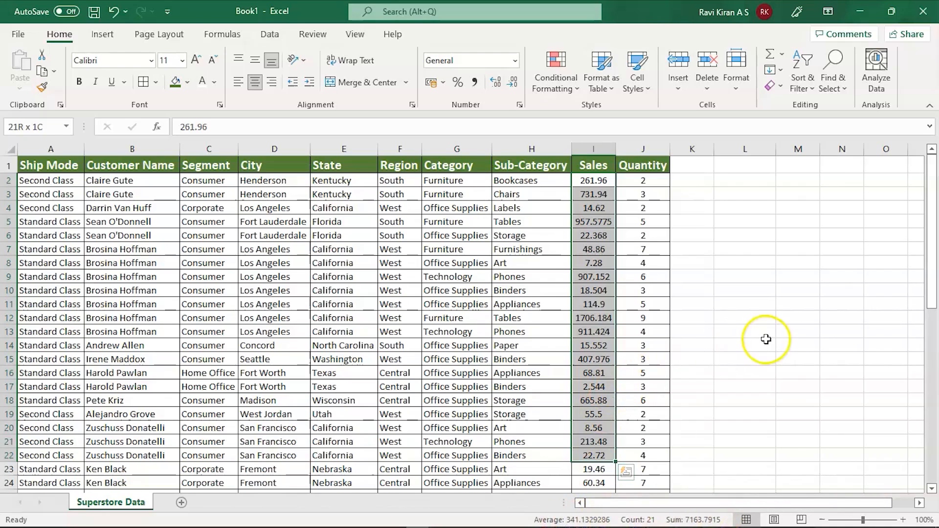
mouse_move(765, 340)
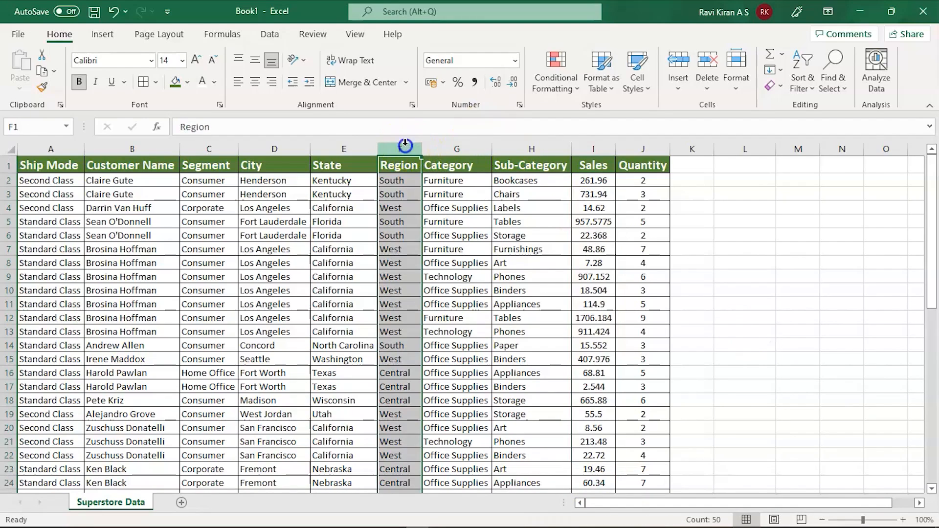
mouse_move(404, 147)
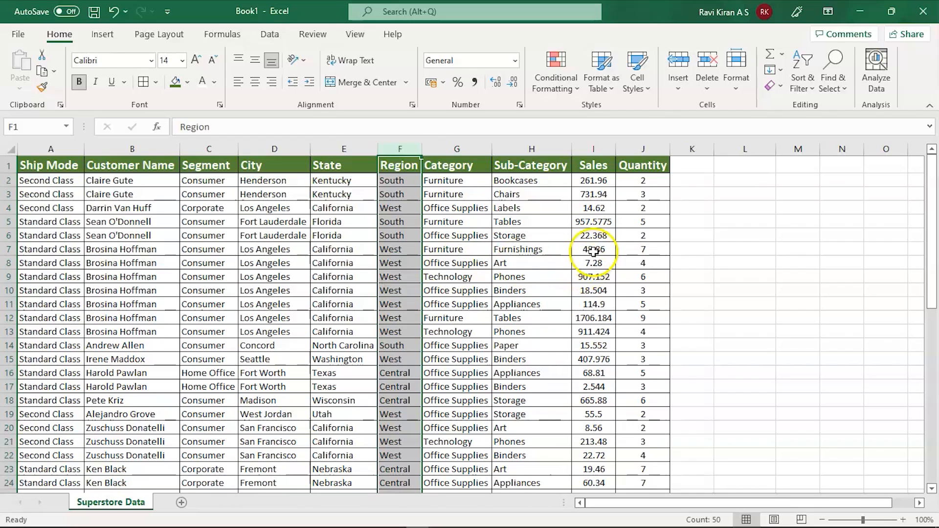
left_click(593, 248)
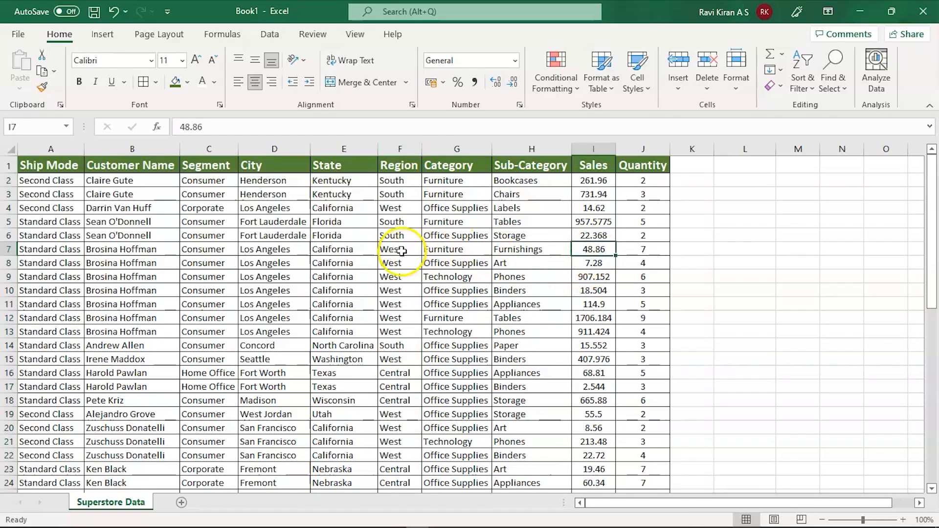
left_click(398, 249)
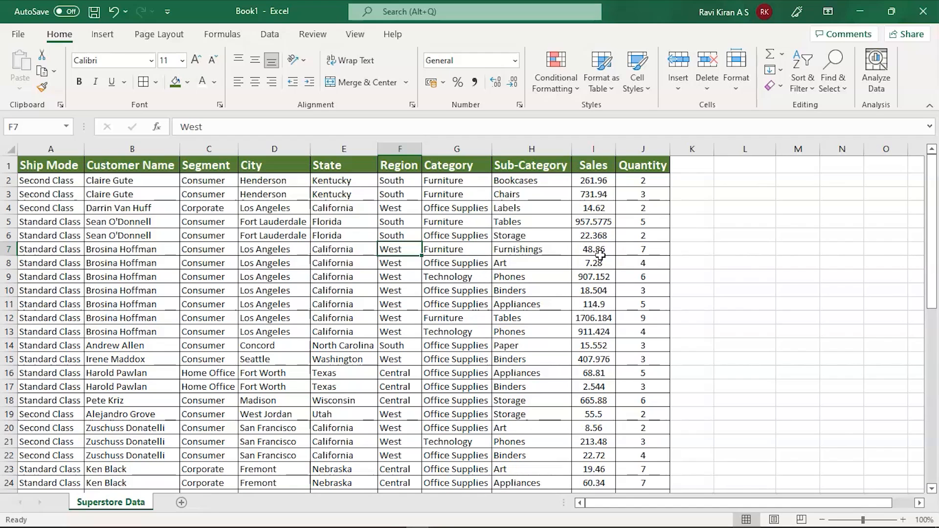
left_click(745, 234)
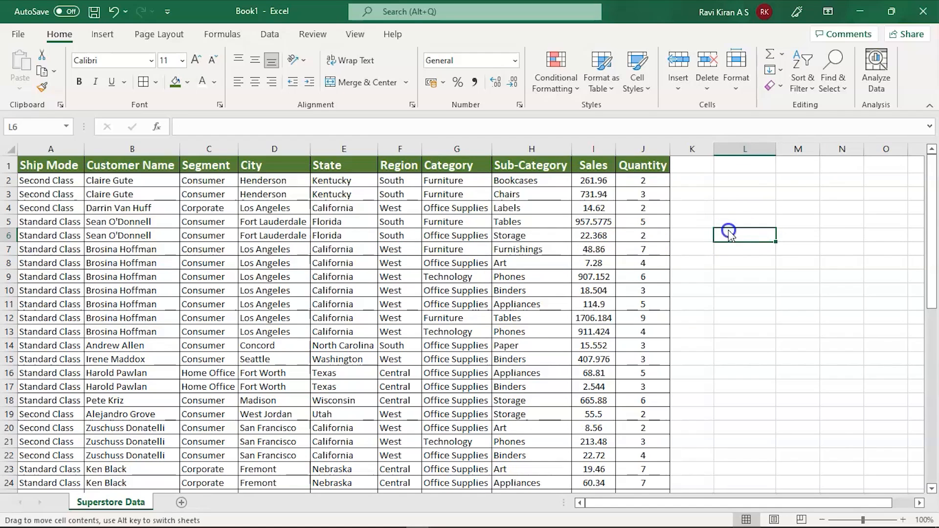
mouse_move(729, 231)
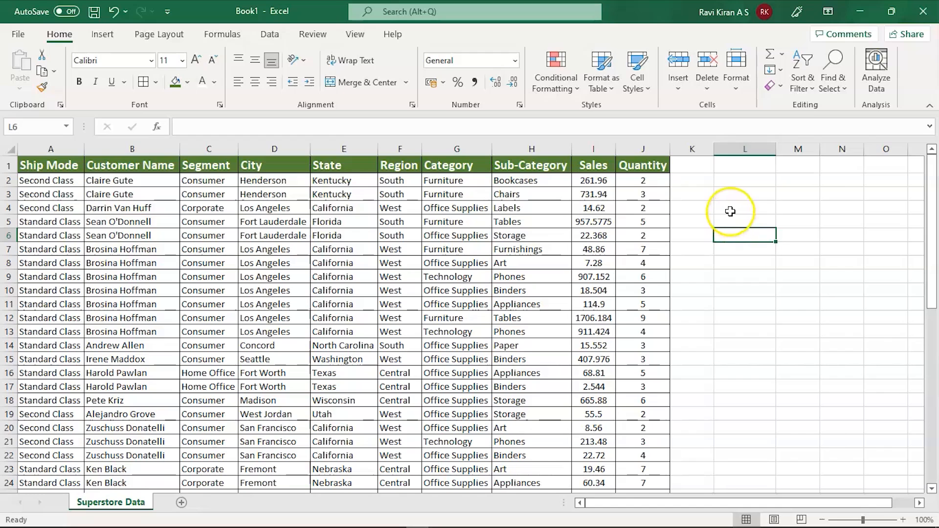
Label L4 'Sales of West' and begin a SUMIFS formula in M4 for its total
left_click(745, 208)
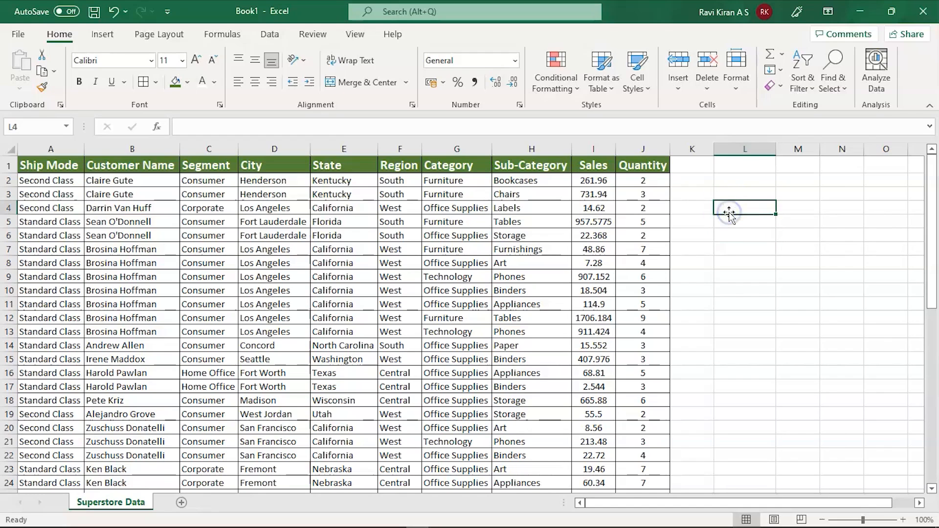
type("Sa")
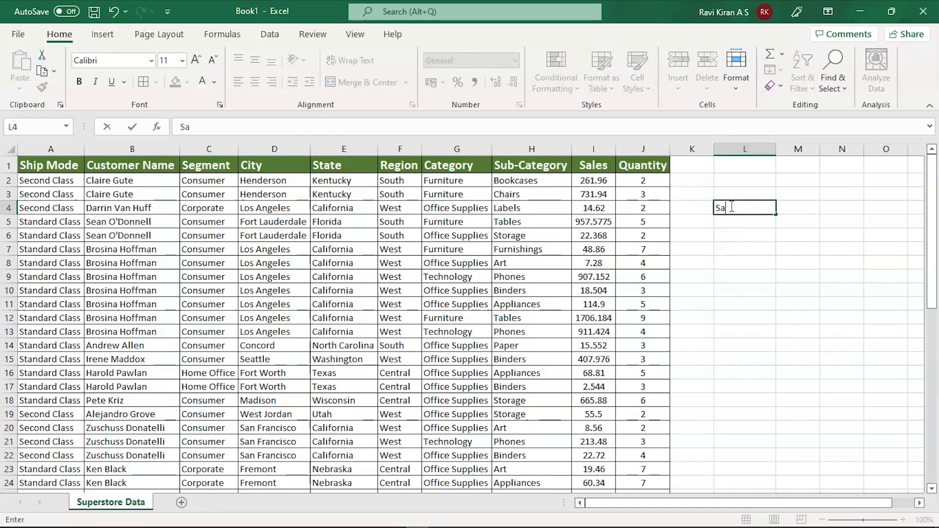
type("les of West")
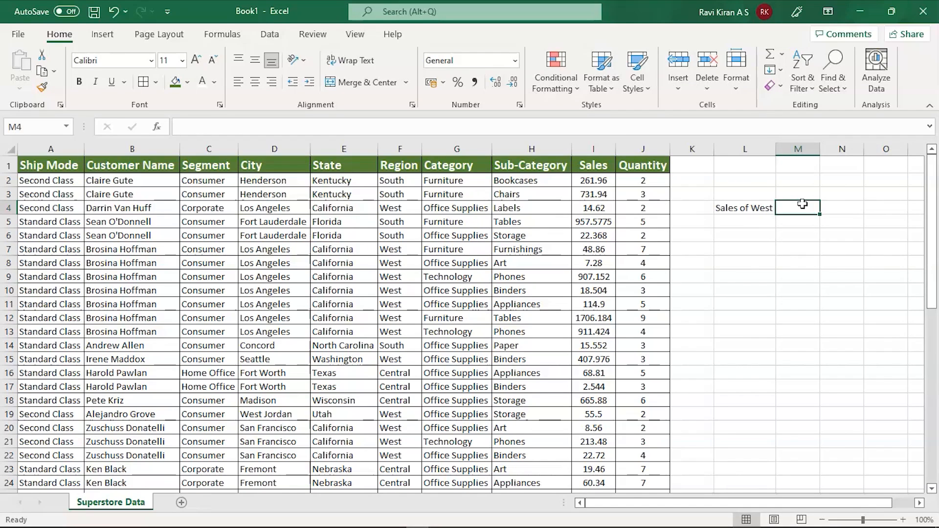
type("=")
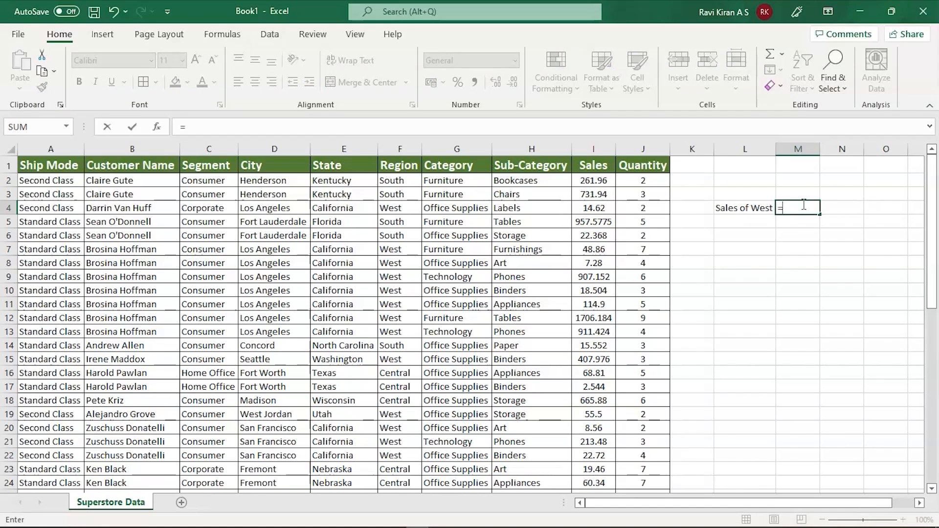
type("Sum")
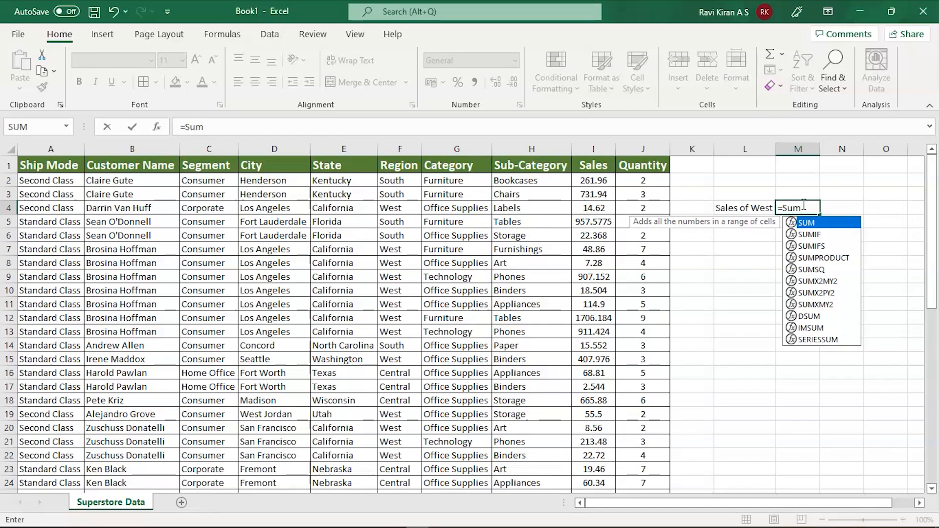
mouse_move(809, 234)
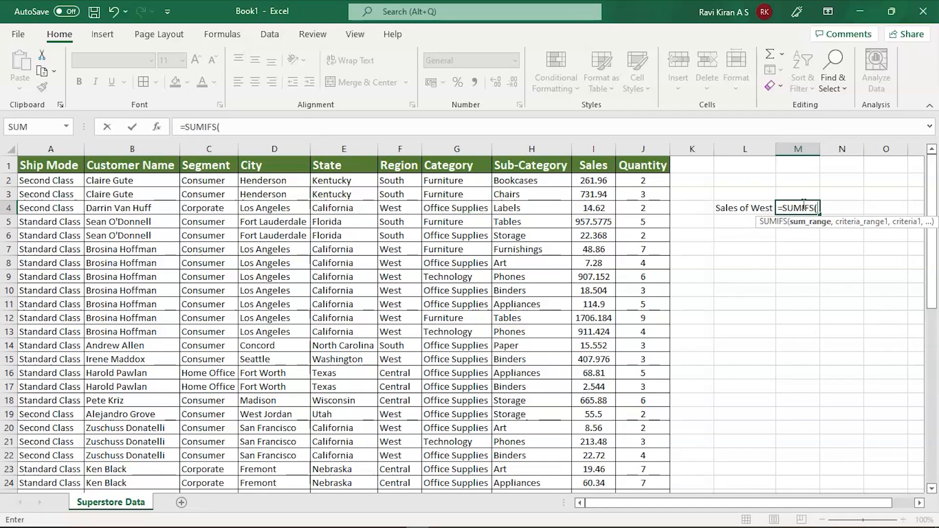
mouse_move(754, 266)
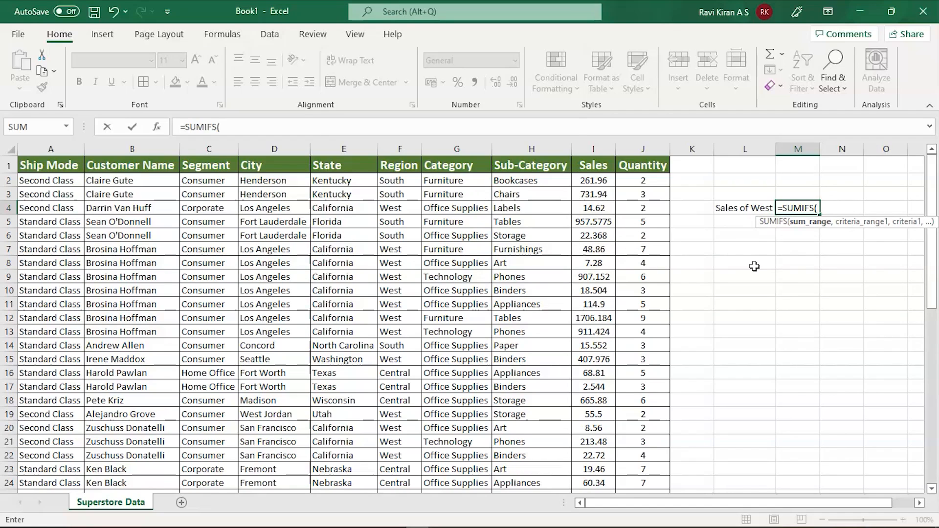
Abandon the unfinished SUMIFS via the Function Arguments dialog, leaving M4 empty
left_click(158, 126)
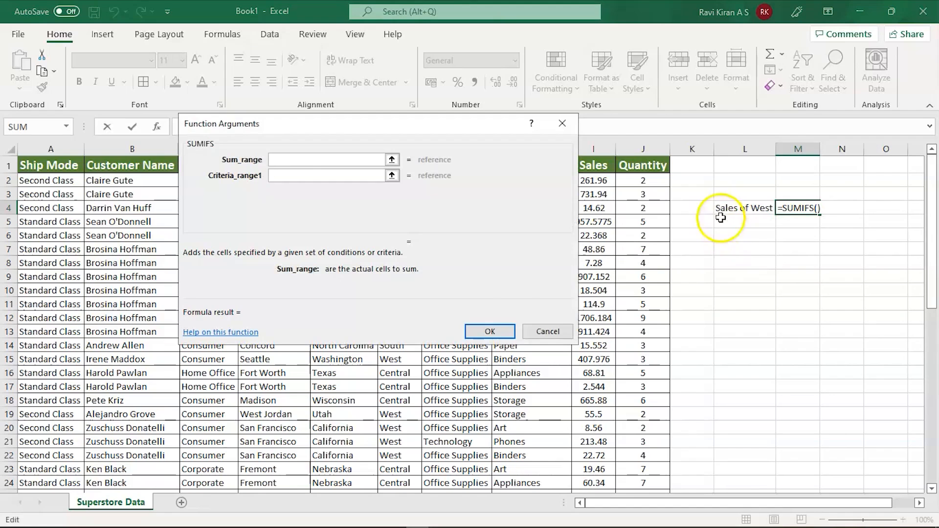
left_click(546, 332)
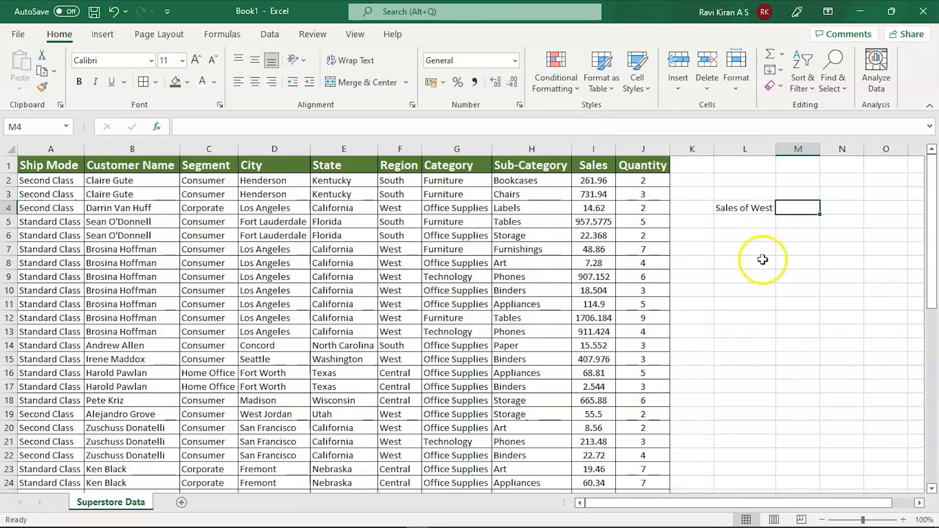
left_click(744, 331)
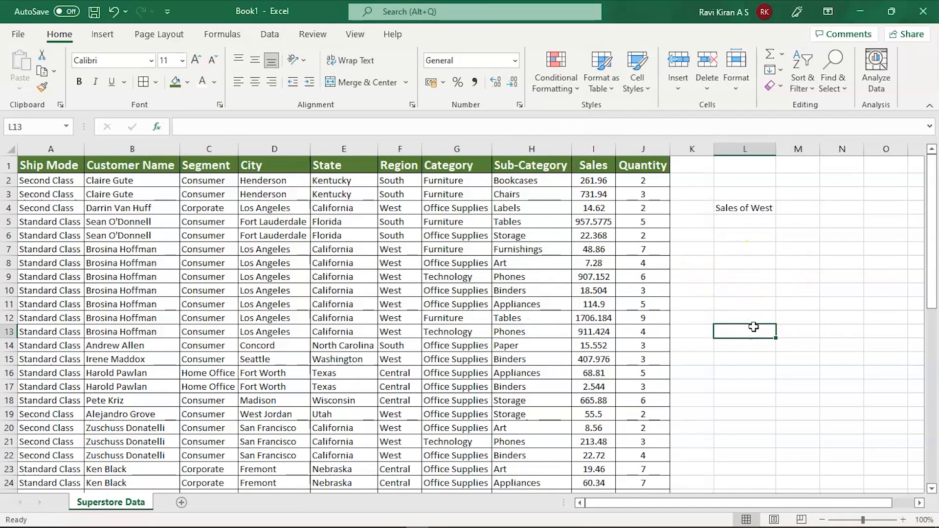
mouse_move(155, 207)
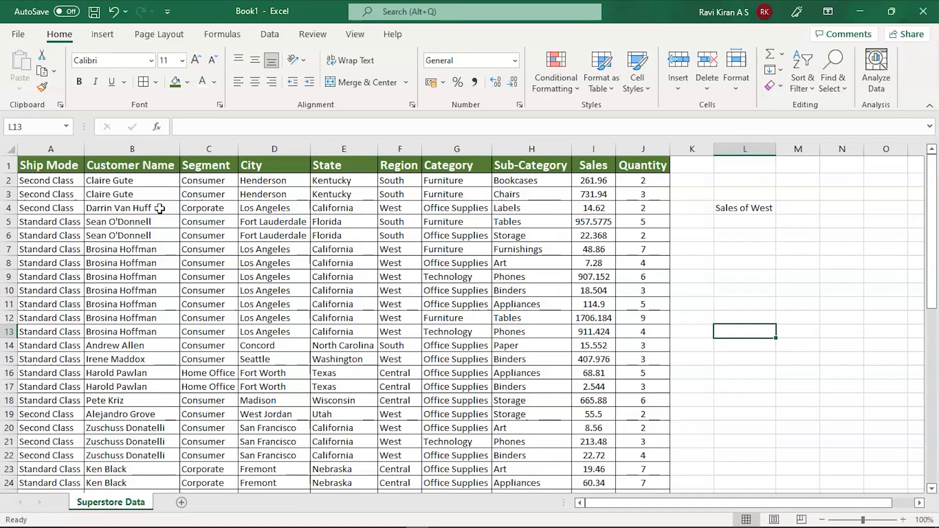
left_click(132, 208)
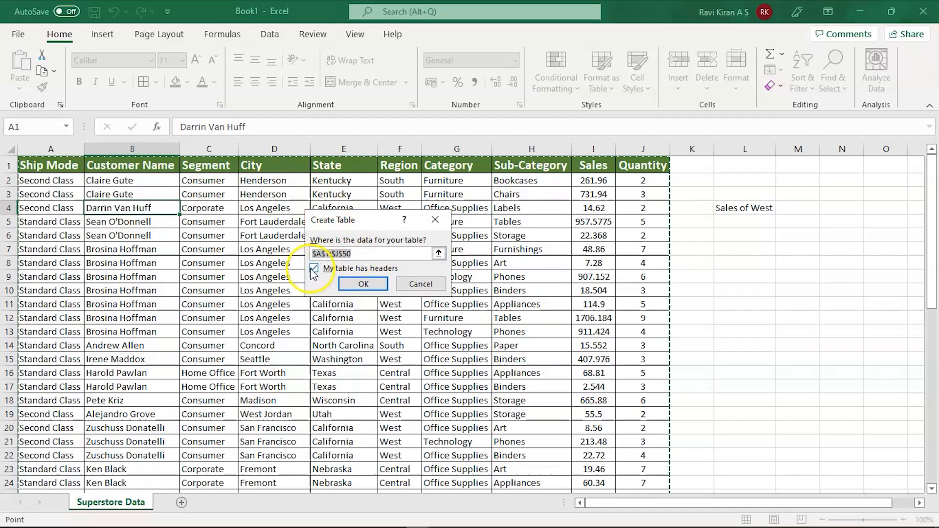
mouse_move(363, 283)
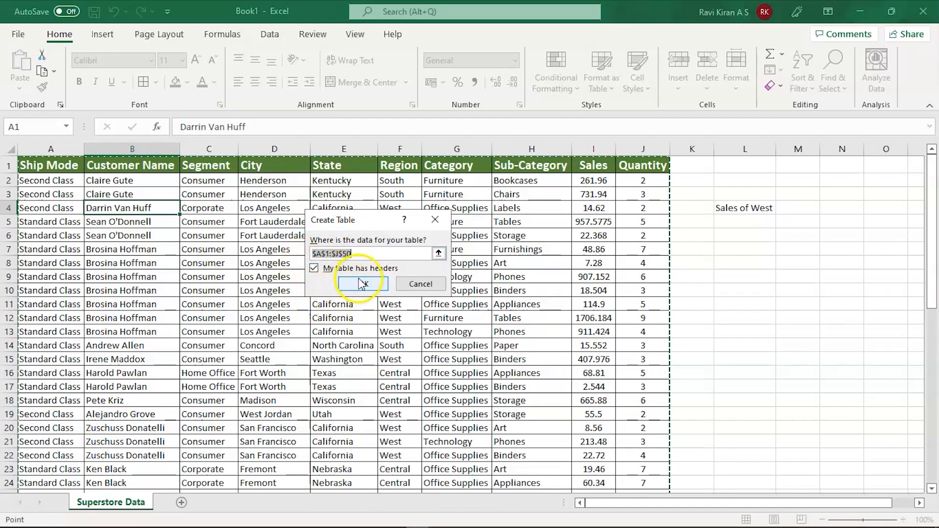
left_click(362, 283)
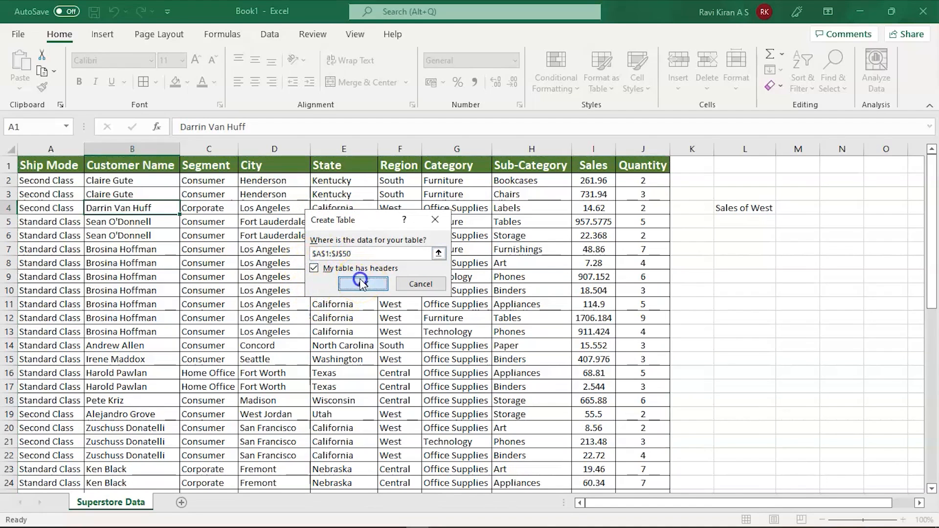
left_click(362, 283)
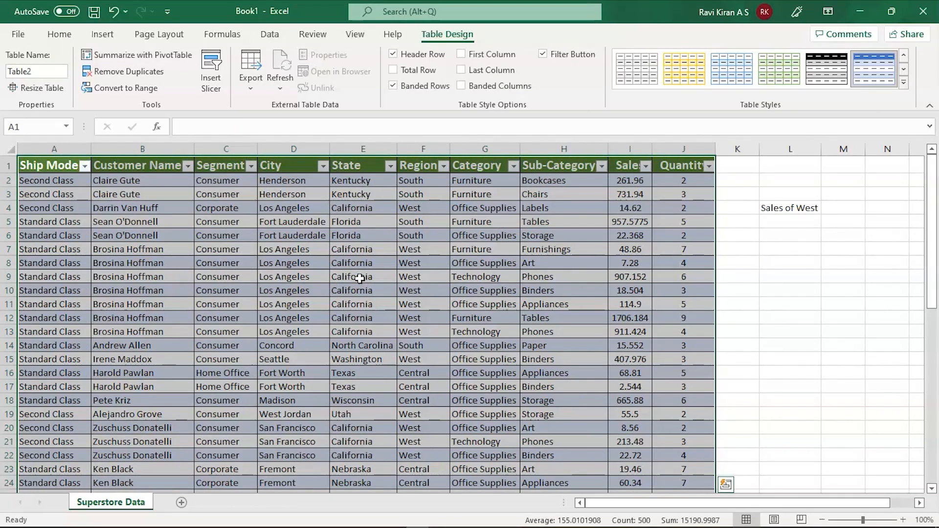
mouse_move(760, 244)
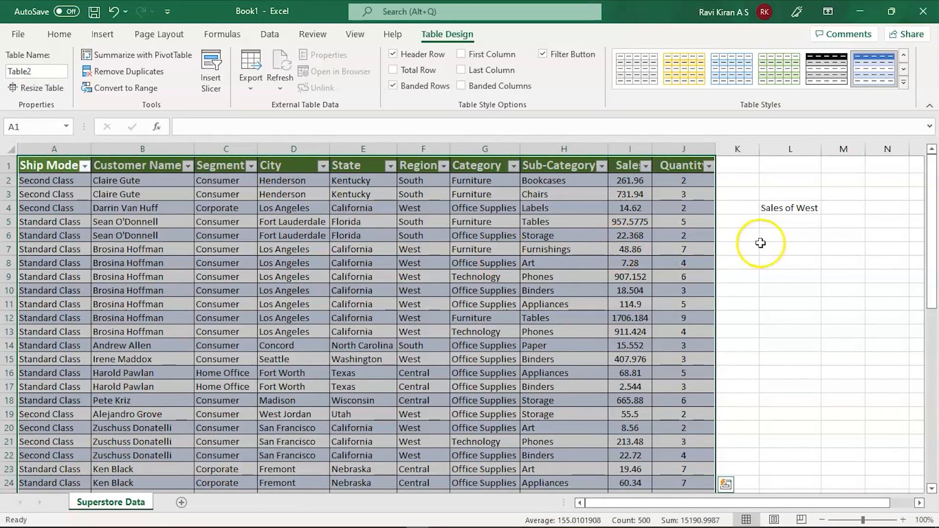
mouse_move(761, 244)
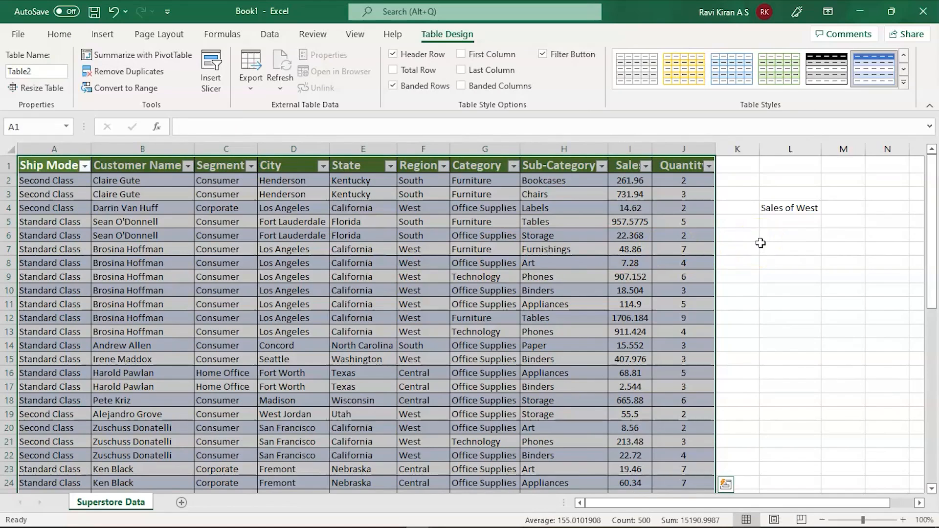
left_click(629, 317)
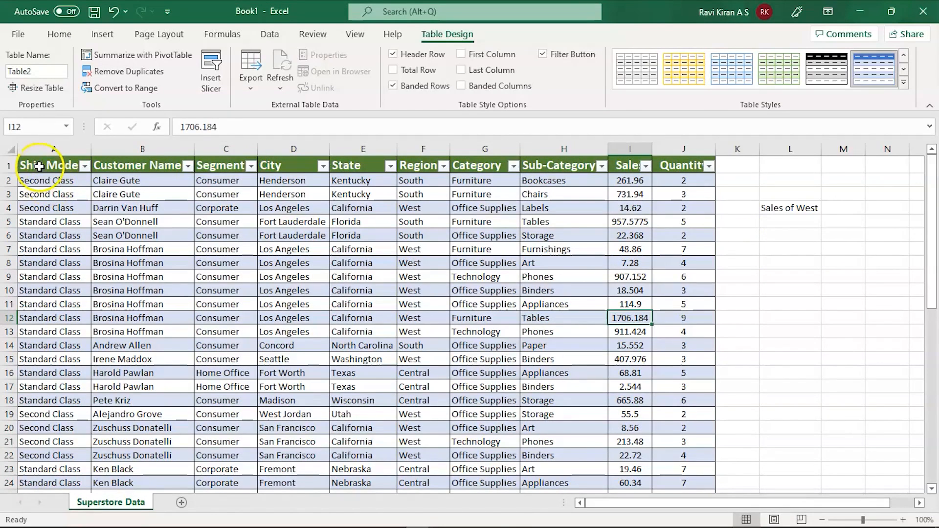
left_click(51, 165)
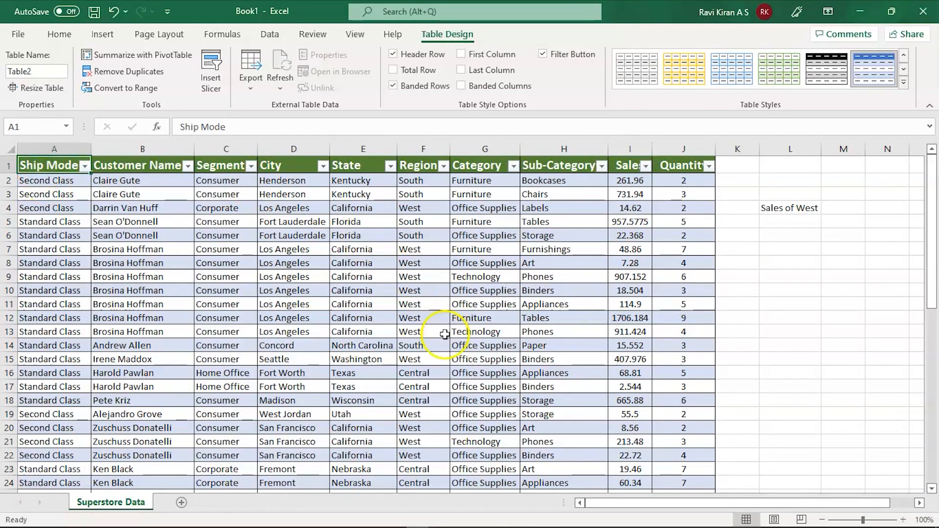
Start =SUMIFS in M4 with Table2[Sales] as sum range and Table2[Region] as criteria range
left_click(842, 207)
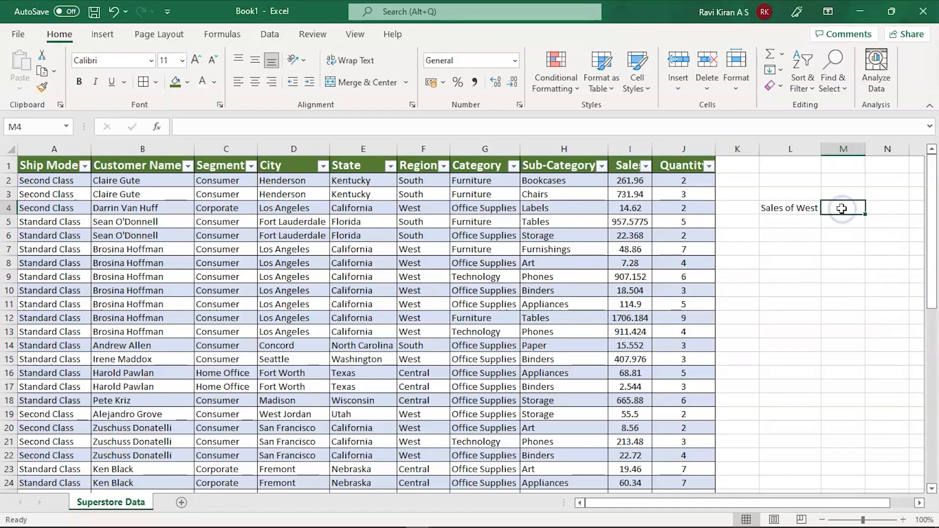
type("=")
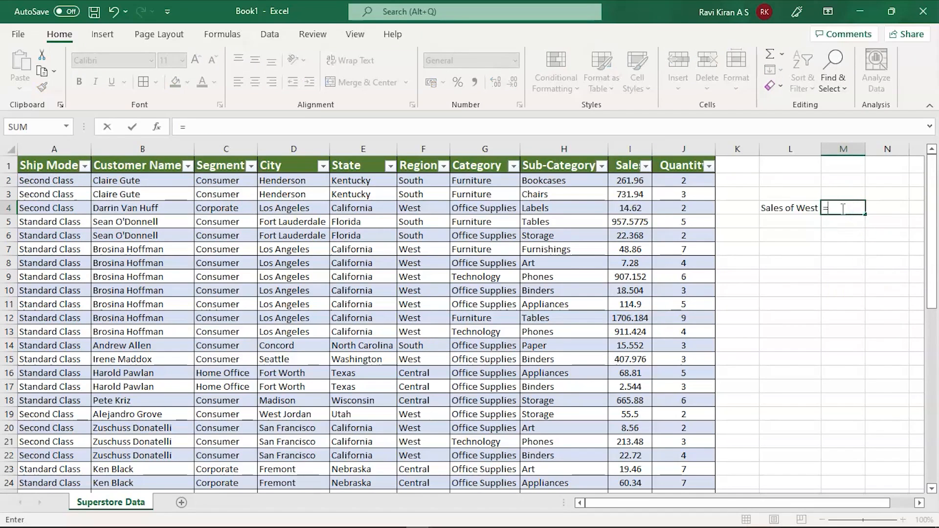
type("Su")
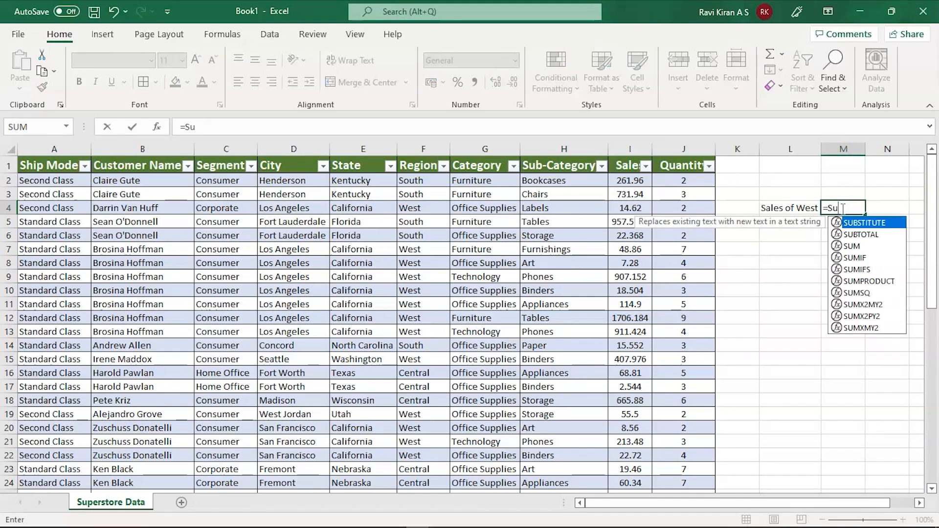
type("m")
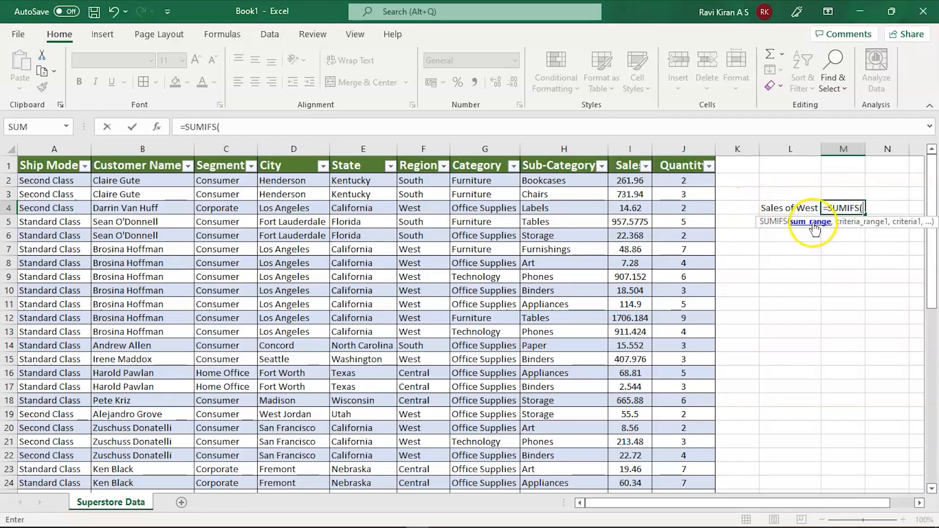
left_click(629, 180)
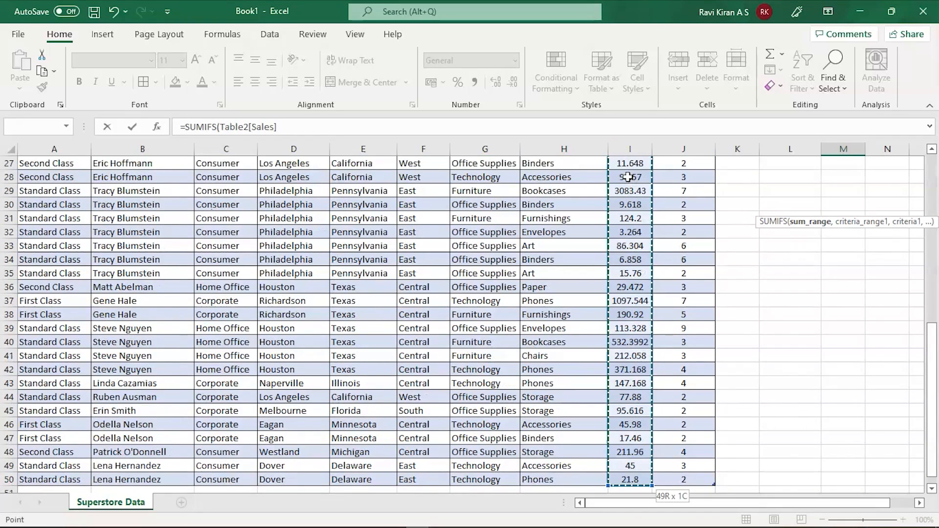
type(",")
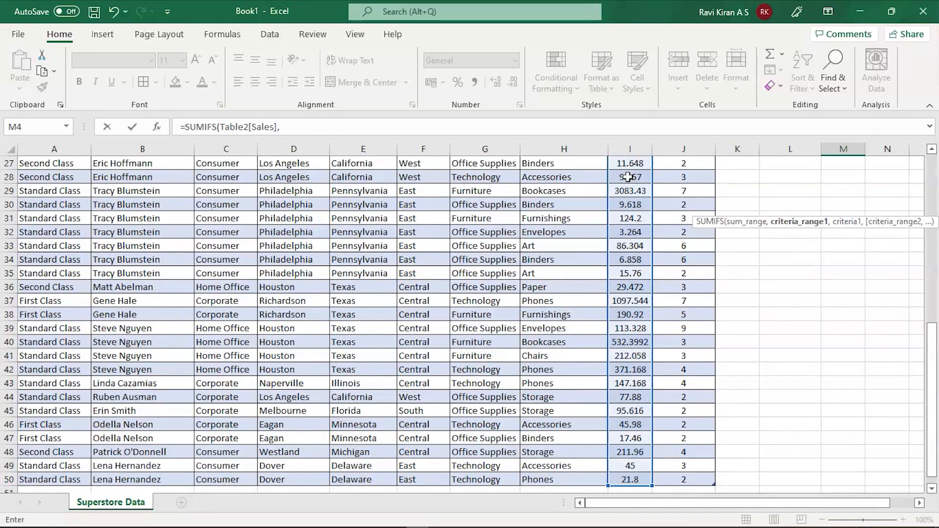
scroll("up", 3)
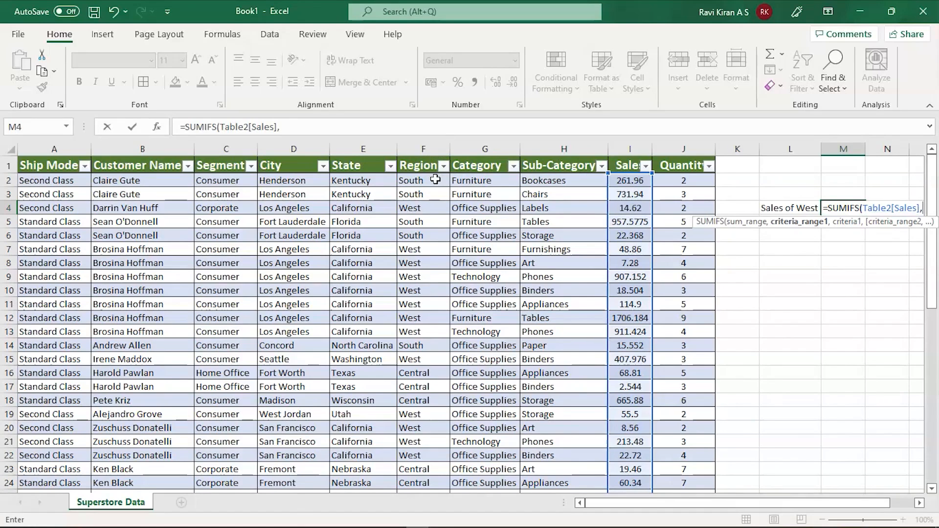
left_click(422, 180)
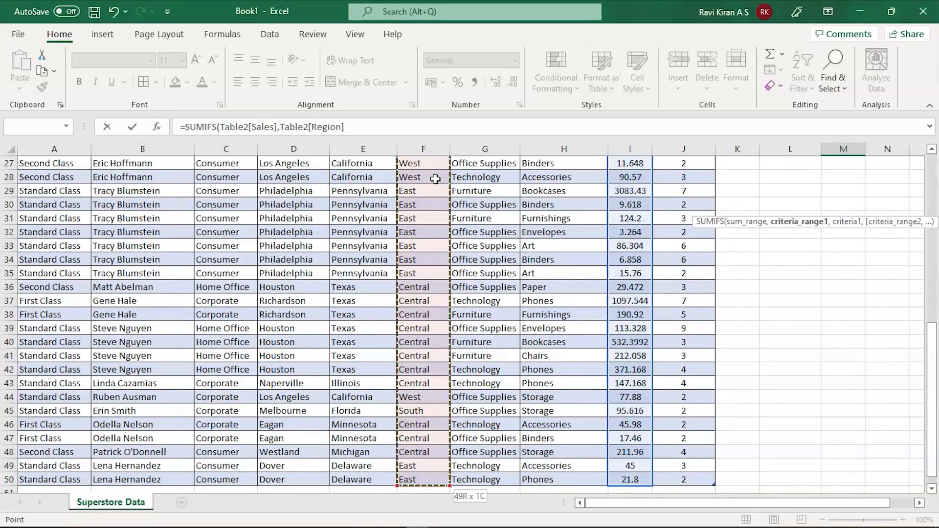
Finish the formula with the West cell F7 as criterion, returning 5661.888
type(",")
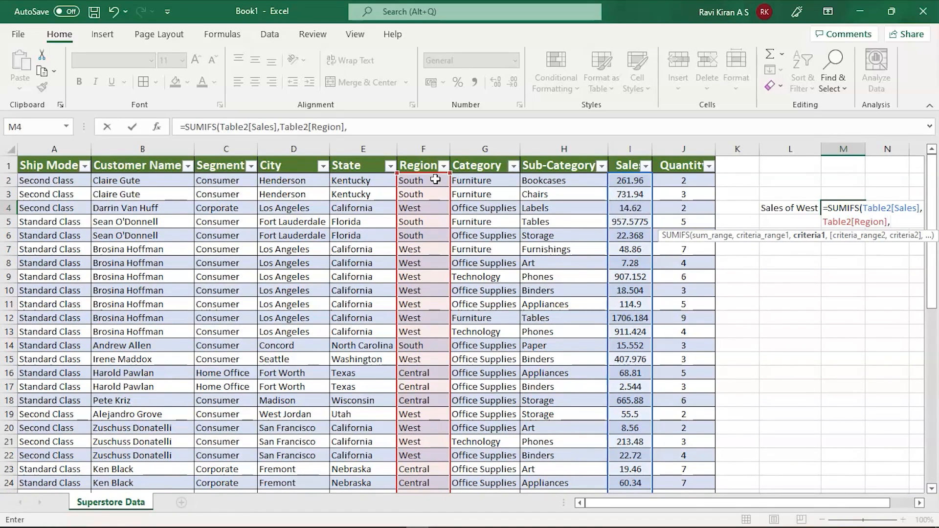
type(",")
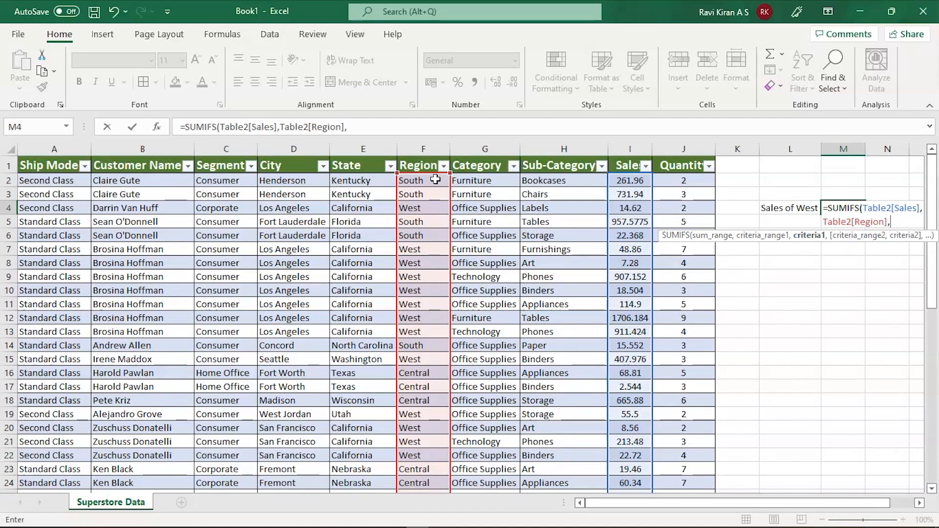
mouse_move(410, 244)
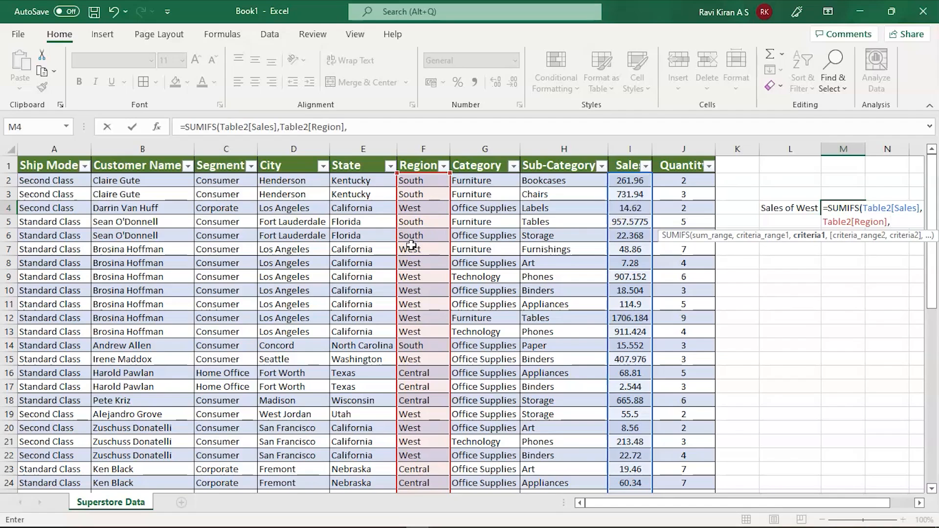
mouse_move(420, 248)
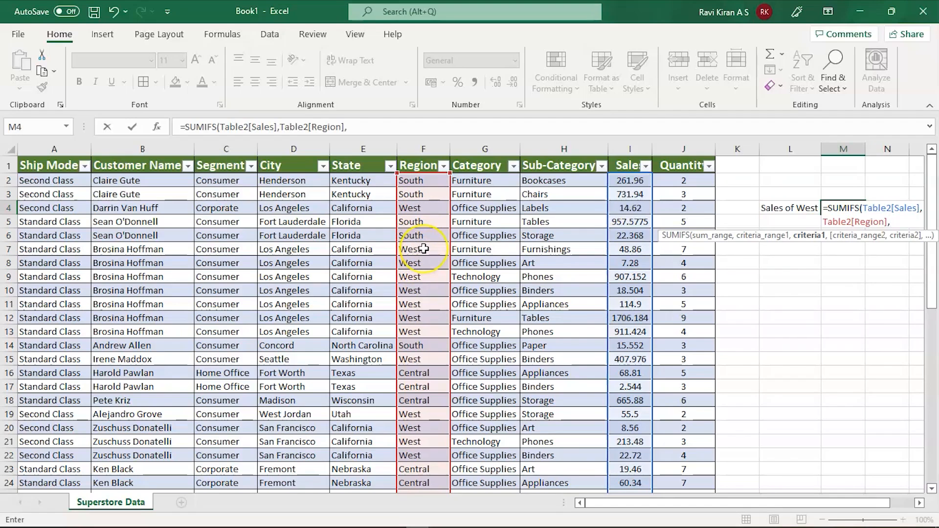
type(",")
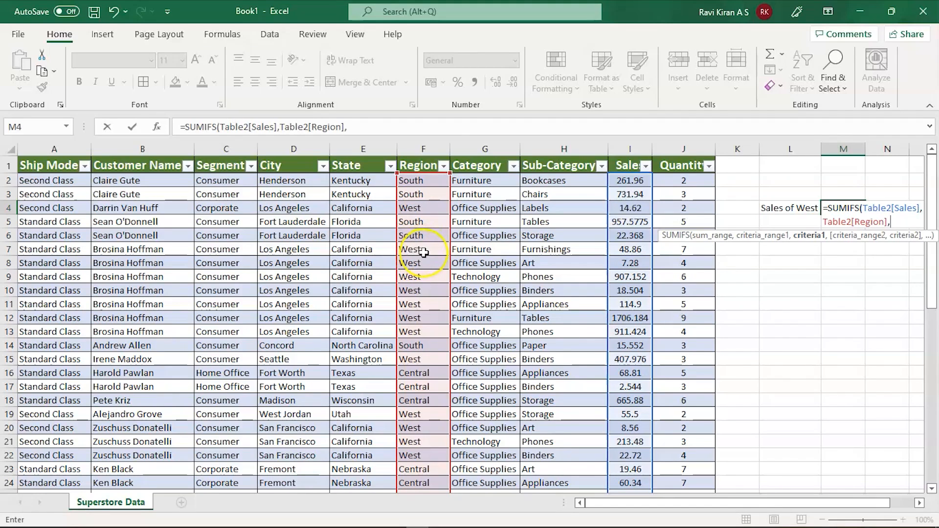
left_click(423, 248)
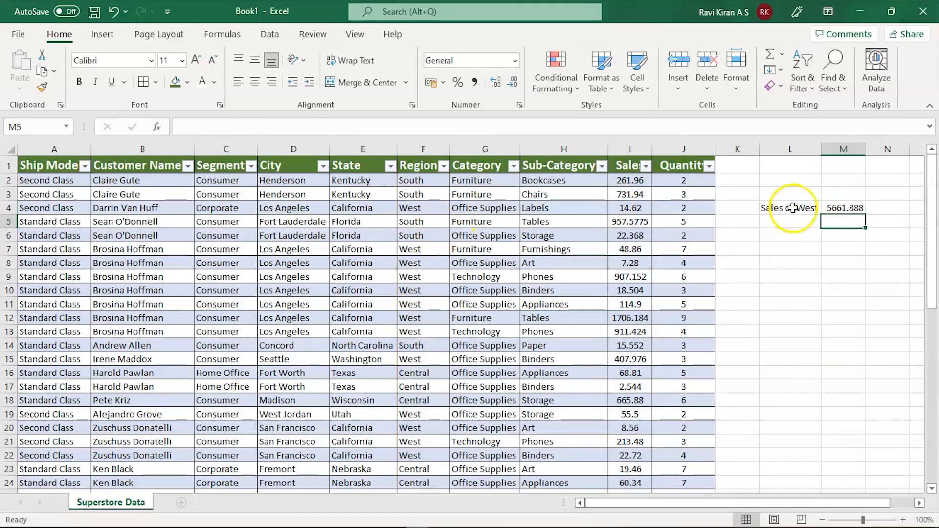
Format the West total in M4 as US dollar accounting, $5,661.89
left_click(844, 207)
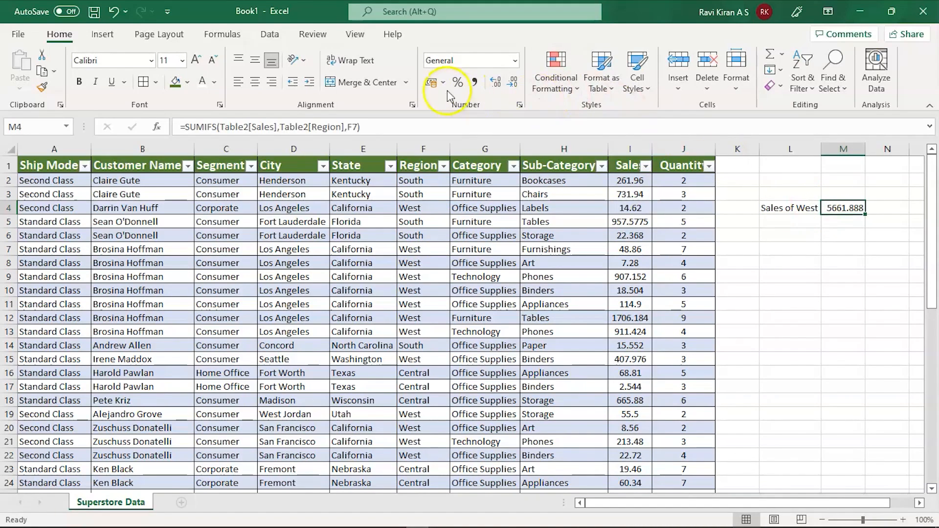
left_click(444, 82)
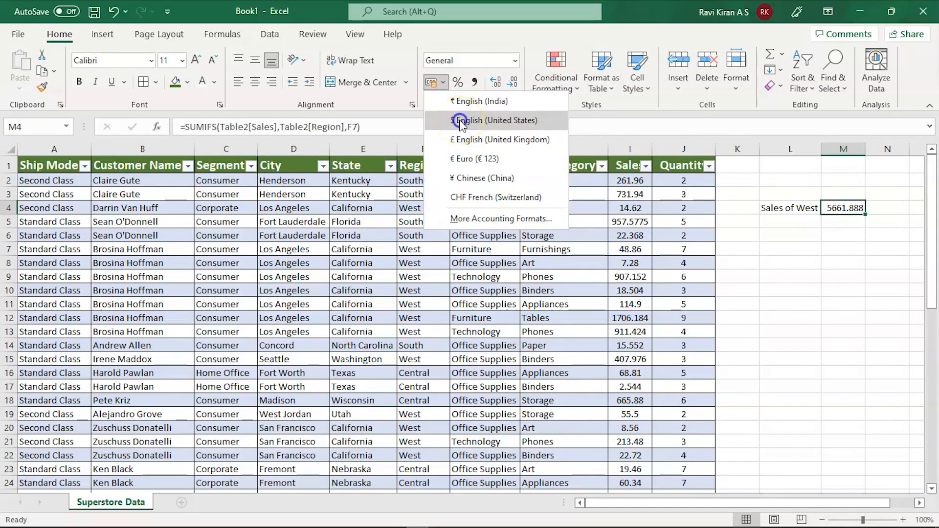
left_click(498, 119)
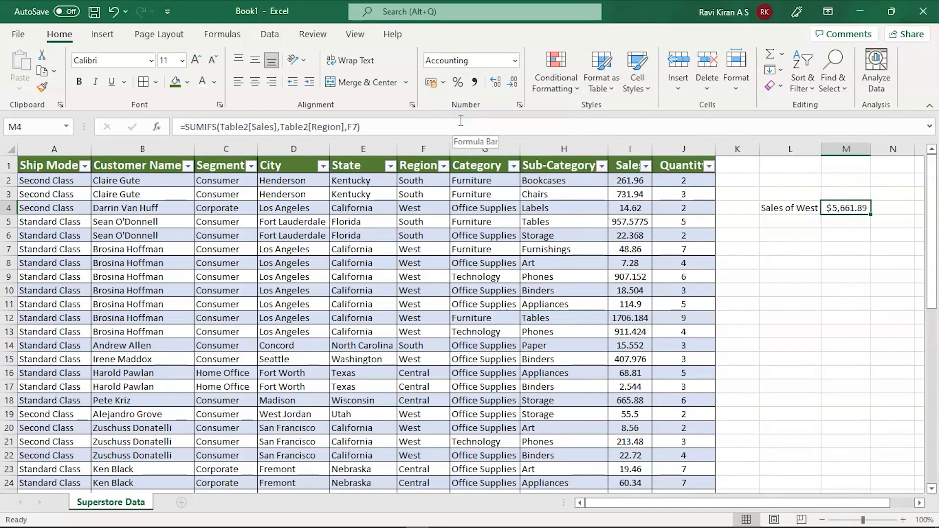
mouse_move(364, 249)
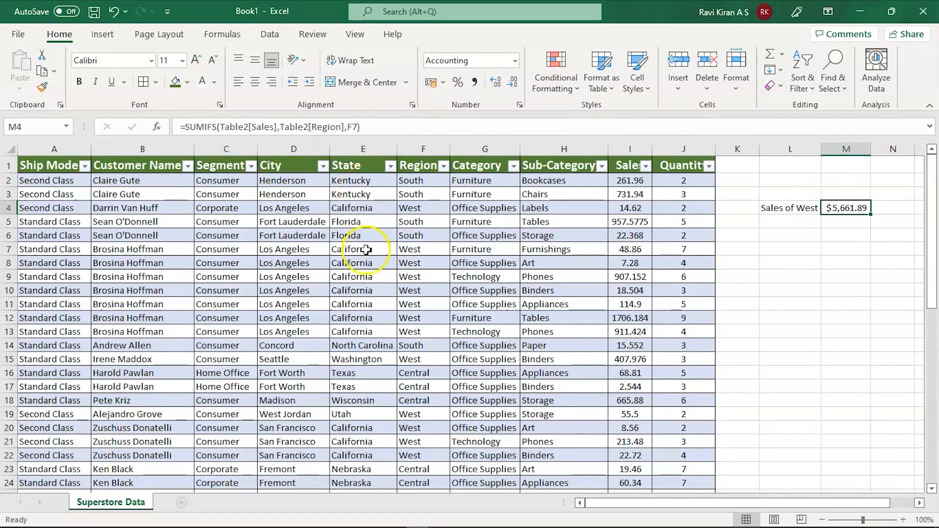
mouse_move(808, 226)
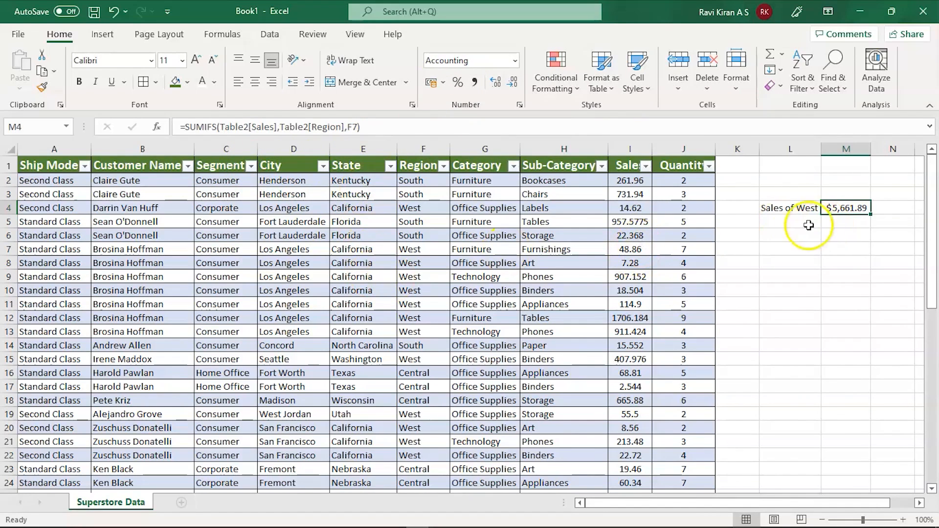
left_click(790, 207)
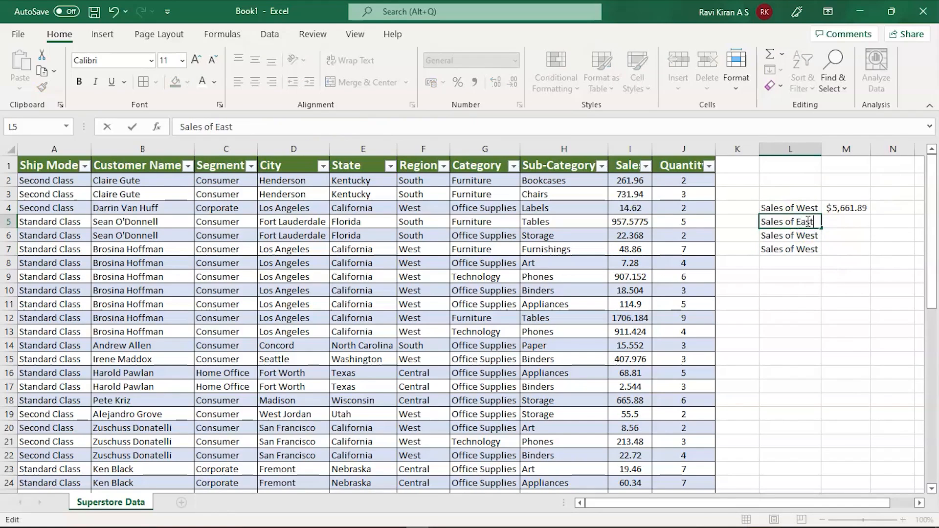
Edit L5:L7 to Sales of East, South and Central and widen column L to fit them
left_click(789, 235)
type("South")
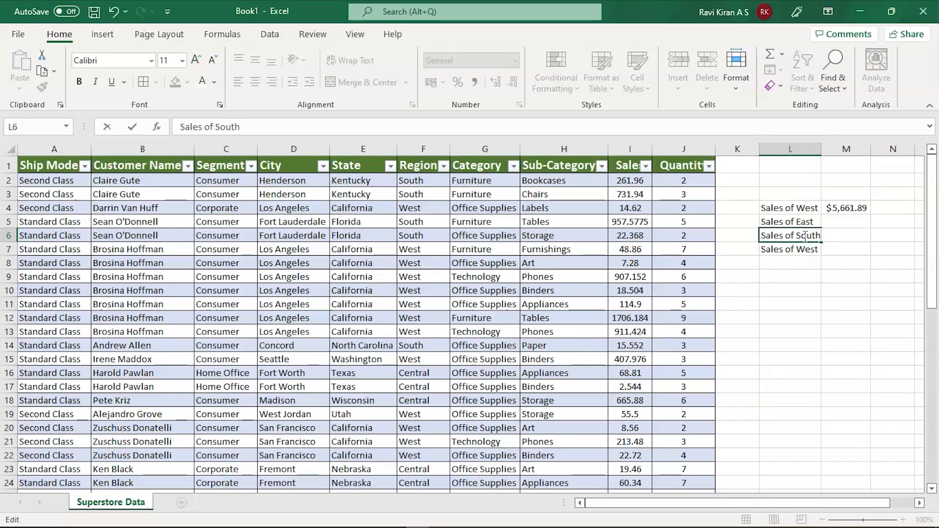
left_click(790, 250)
type("Center")
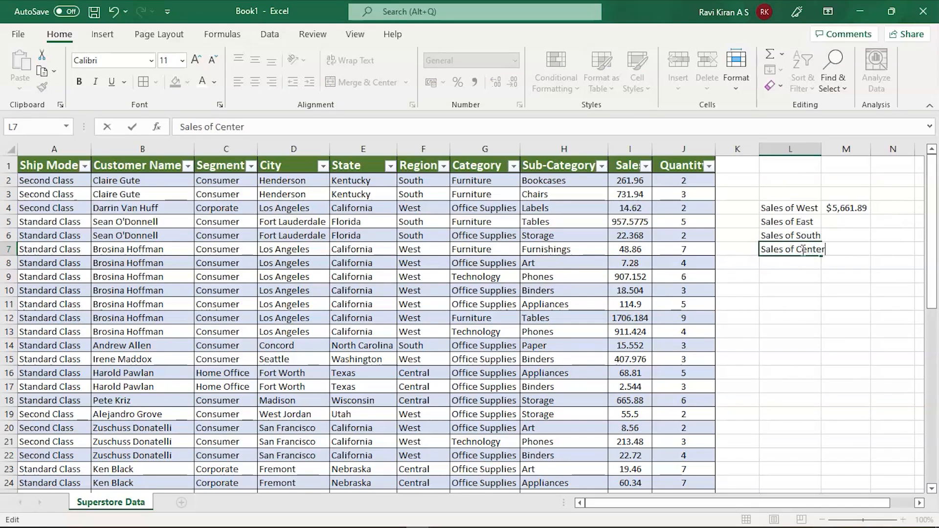
key("Backspace")
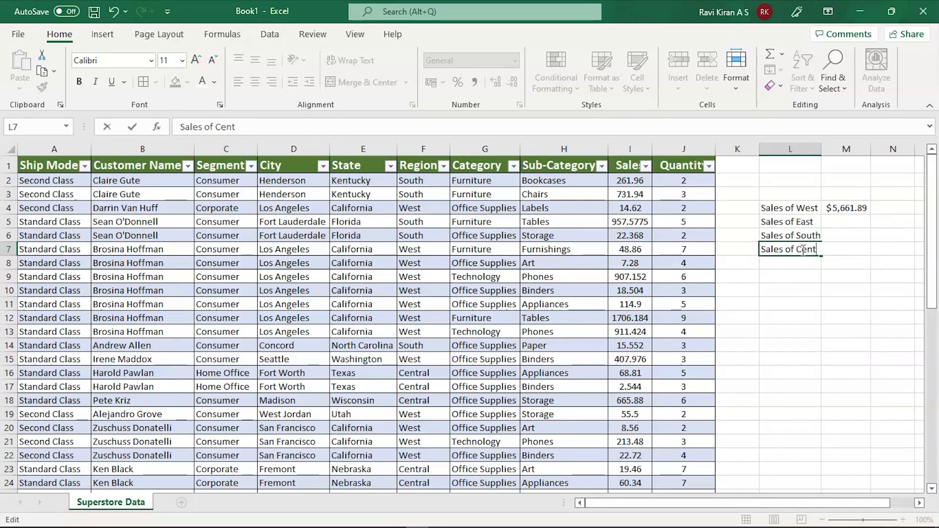
type("ral")
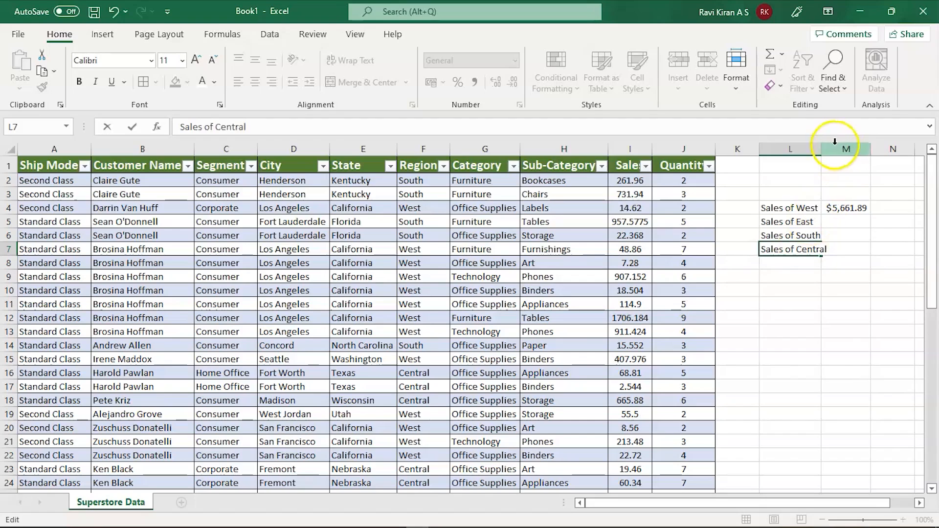
left_click(791, 149)
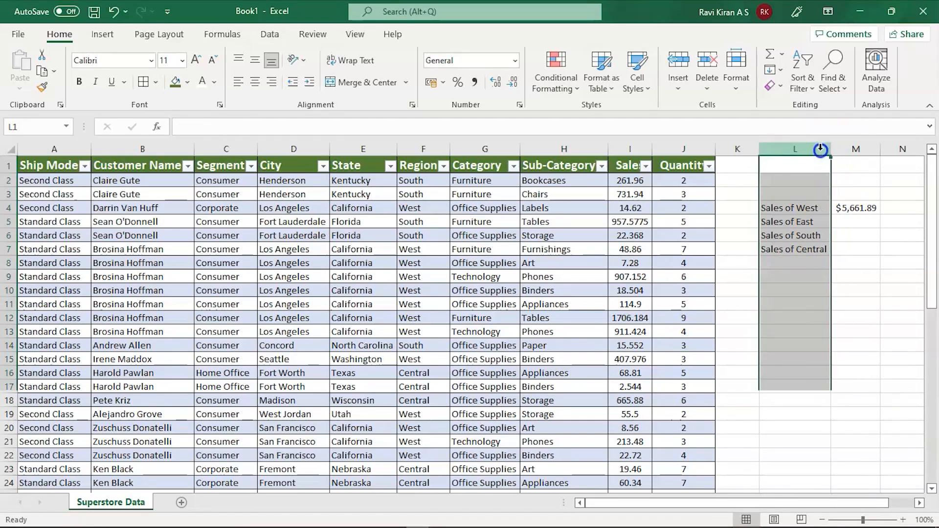
left_click(855, 208)
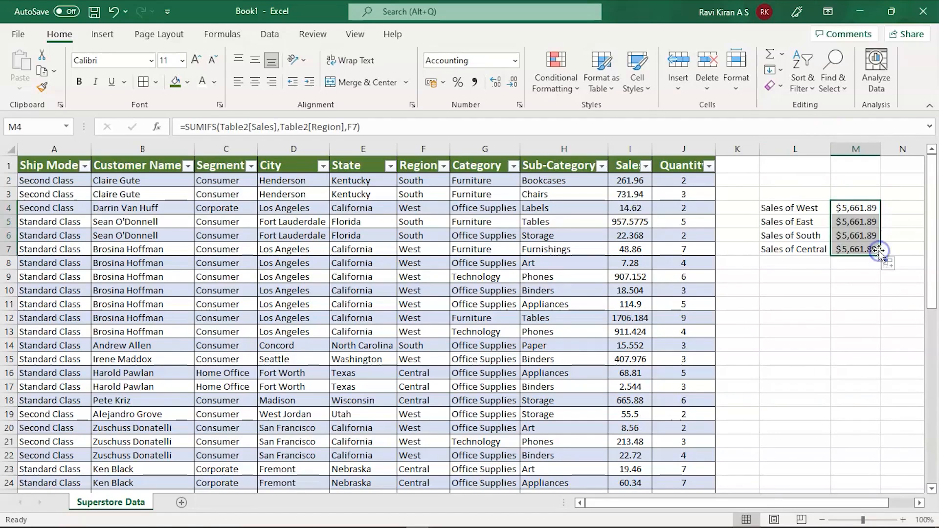
Point the M5:M7 SUMIFS criteria to East, South and Central, giving $3,467.61, $2,085.01 and $3,786.49
left_click(855, 222)
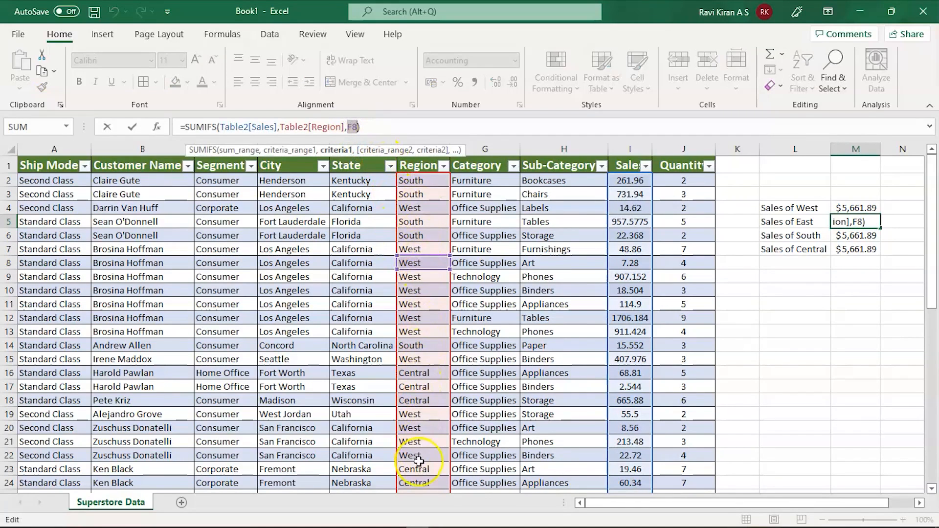
left_click(417, 466)
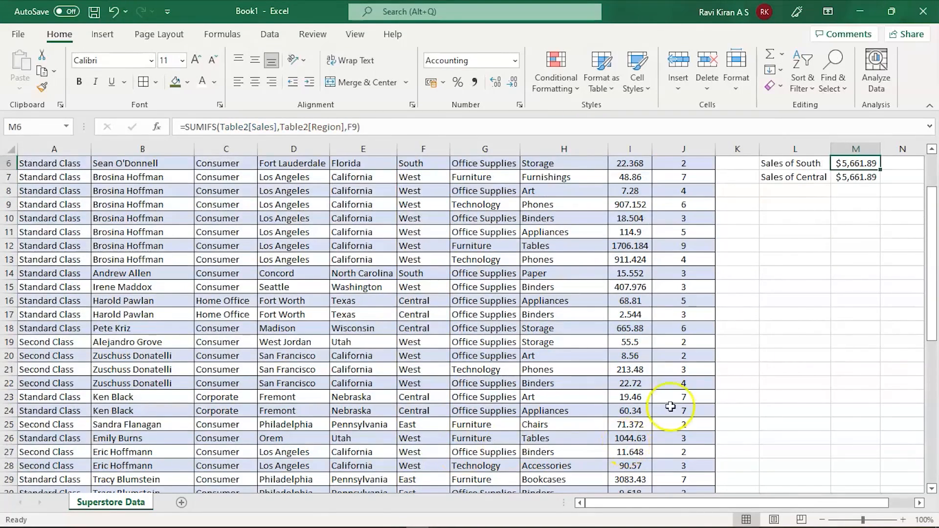
scroll("up", 3)
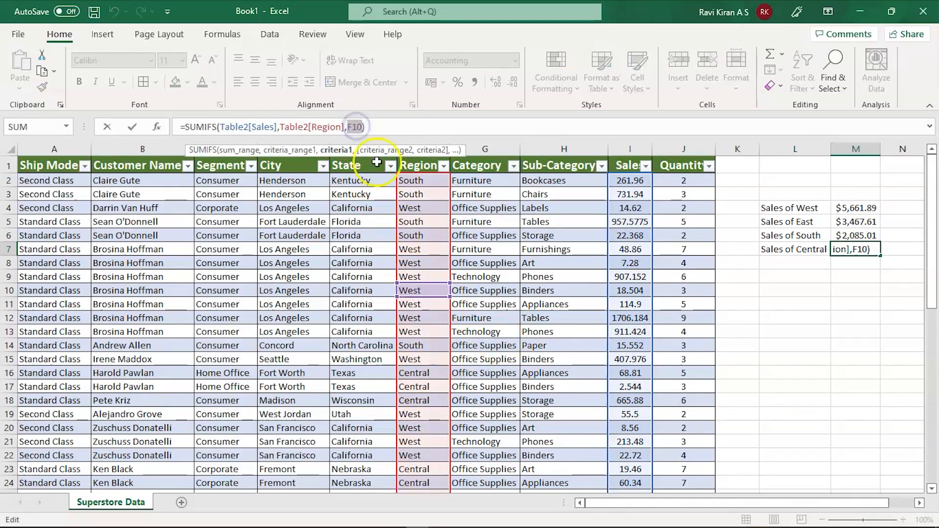
key("Return")
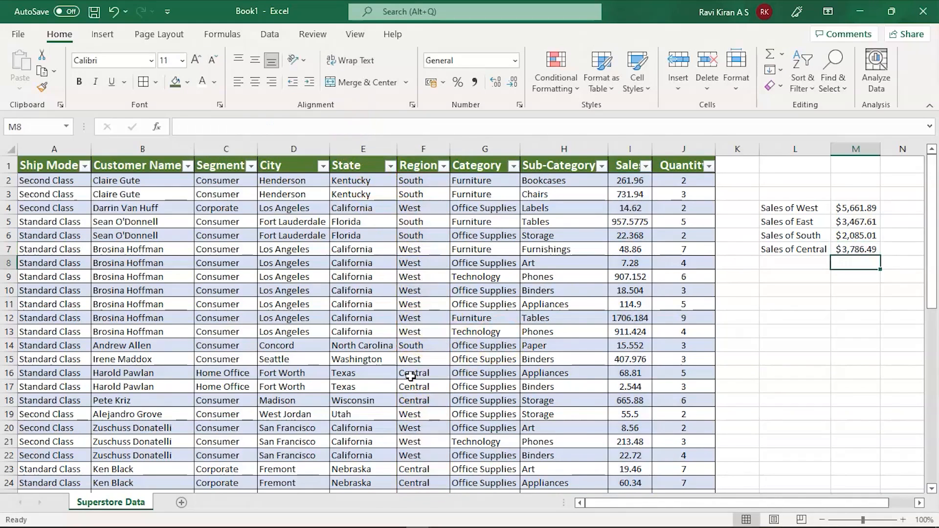
left_click(737, 414)
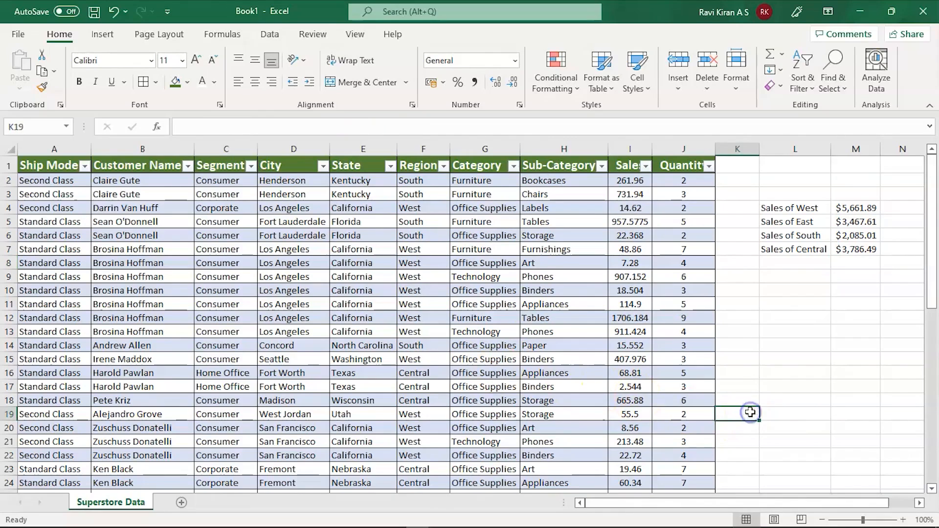
mouse_move(794, 214)
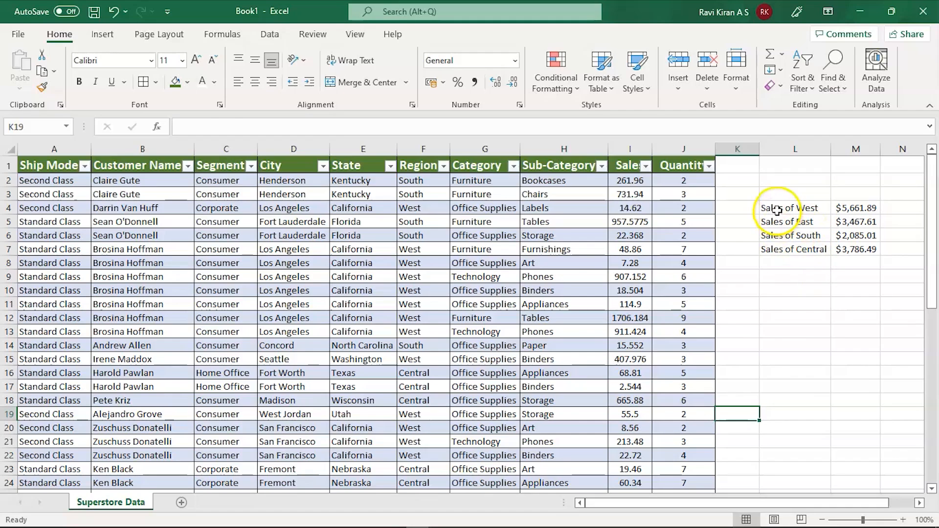
Copy the West label to L10 as 'Sales of West(Furniture)' and AutoFit column L
left_click(794, 208)
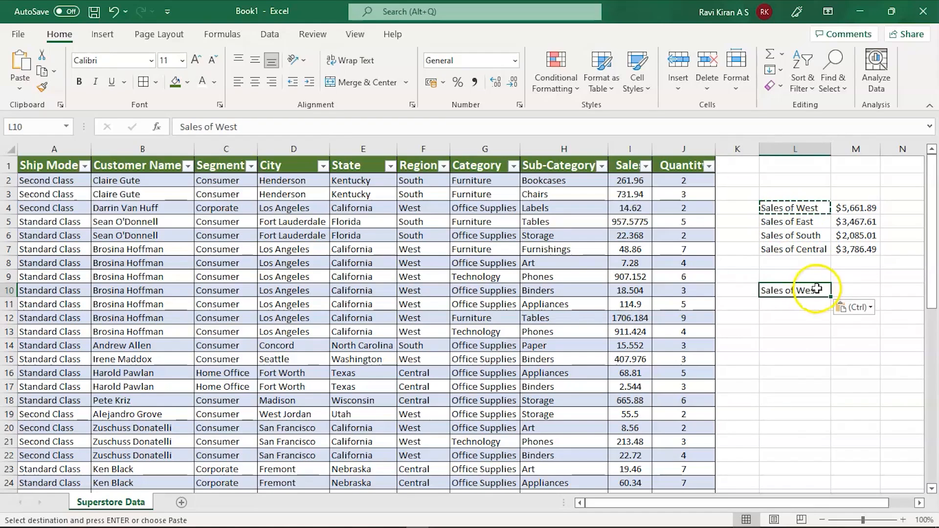
type("(")
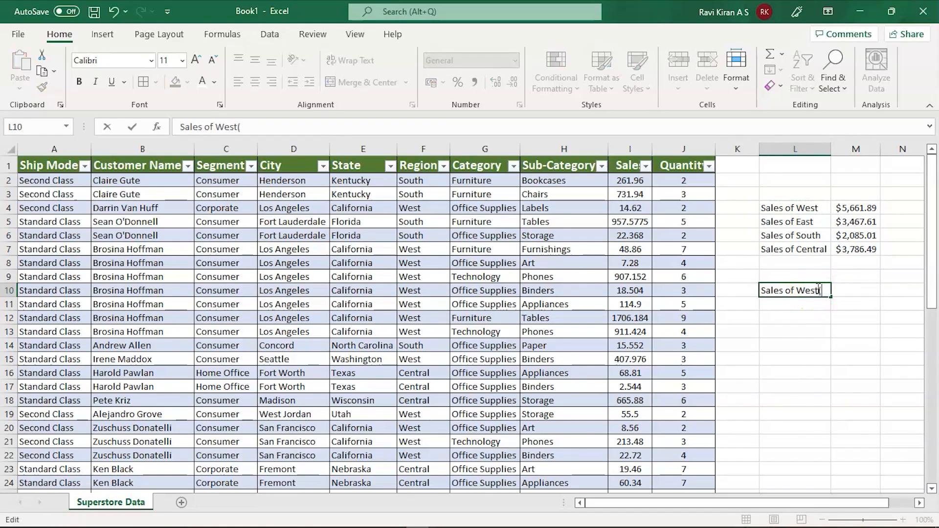
type(")")
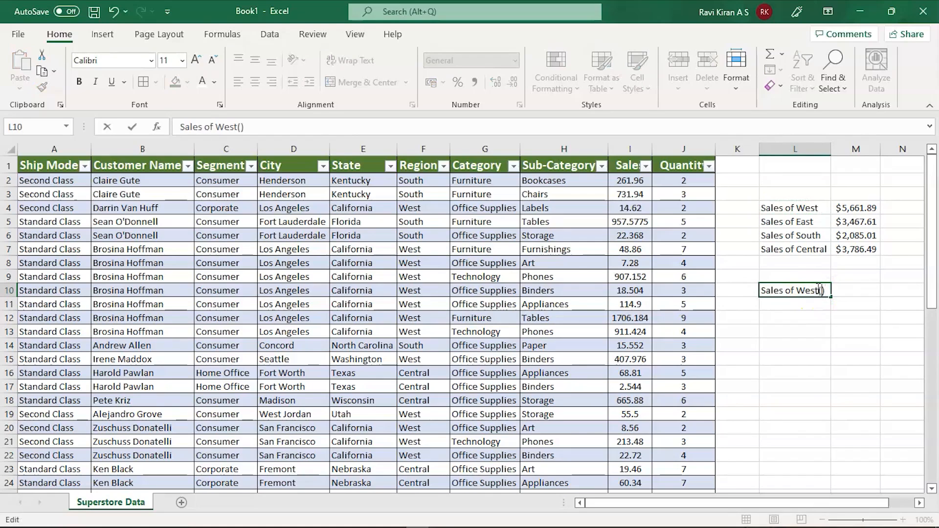
type("Furniture")
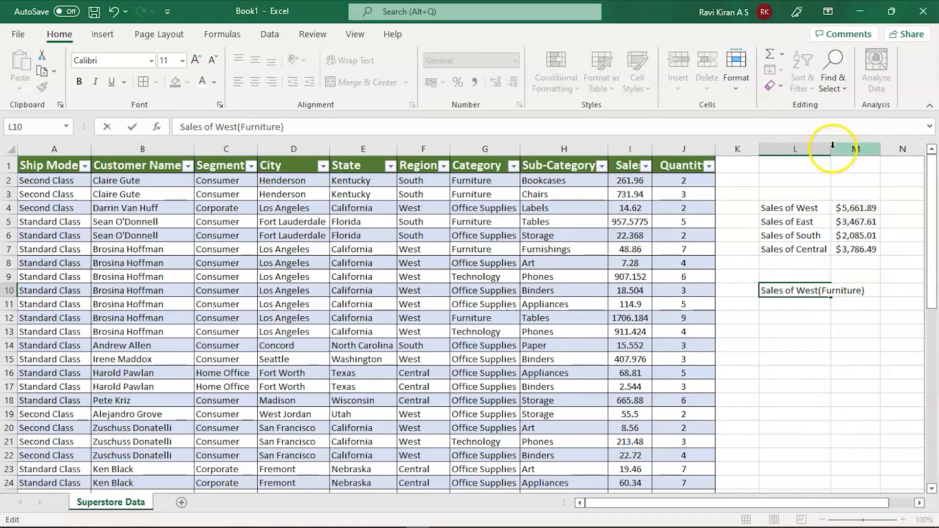
left_click(794, 148)
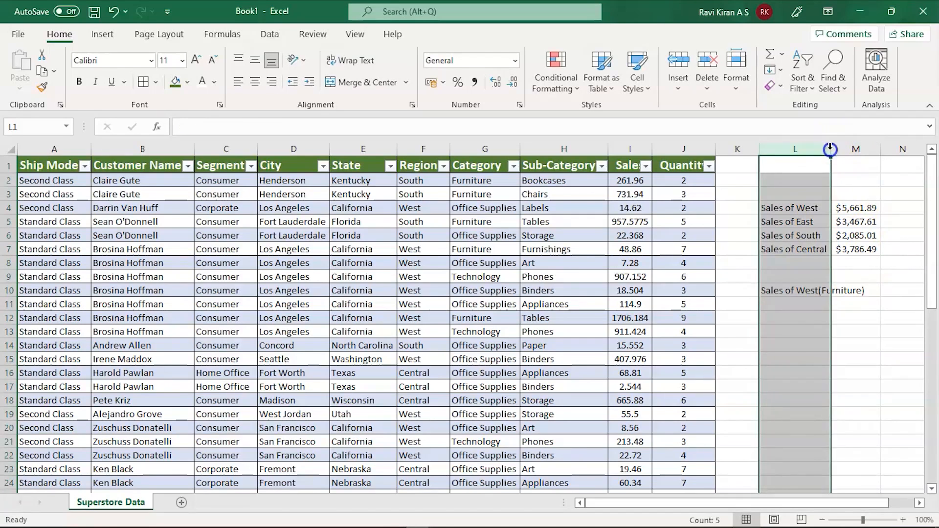
scroll("right", 3)
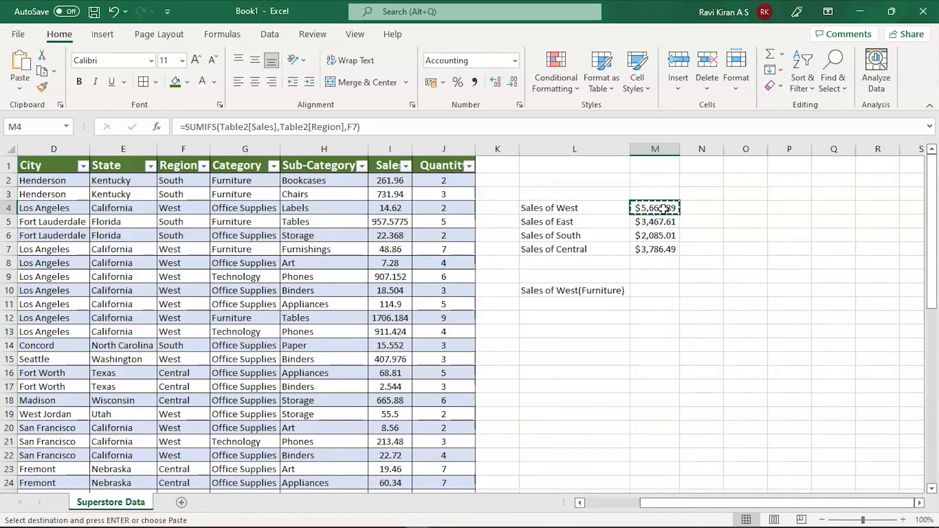
Paste the West formula into M10 and add Table2[Category] = Furniture as a second criterion, giving $2,799.67
left_click(655, 290)
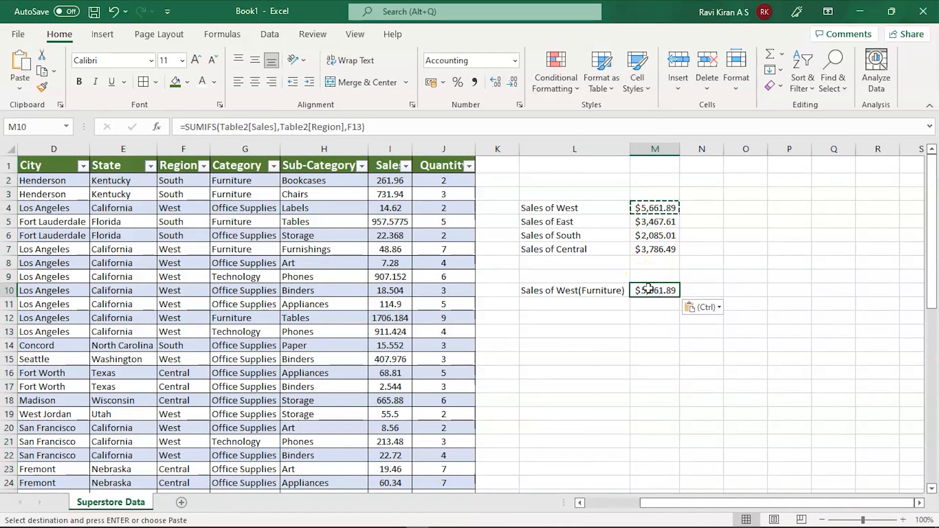
mouse_move(409, 152)
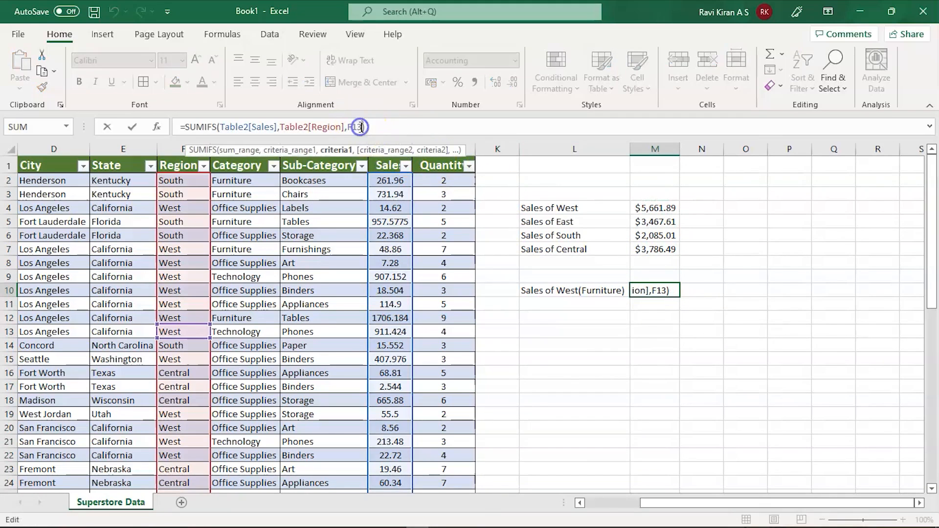
type(",")
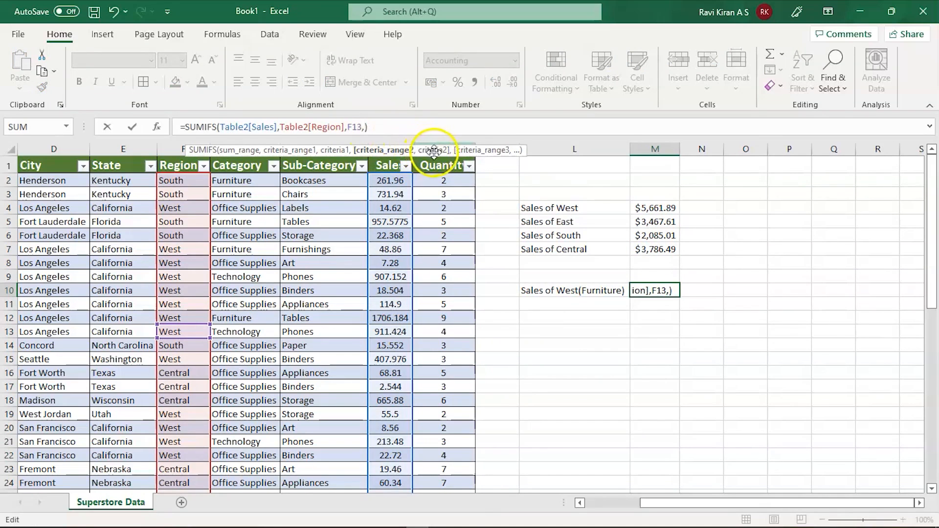
mouse_move(358, 249)
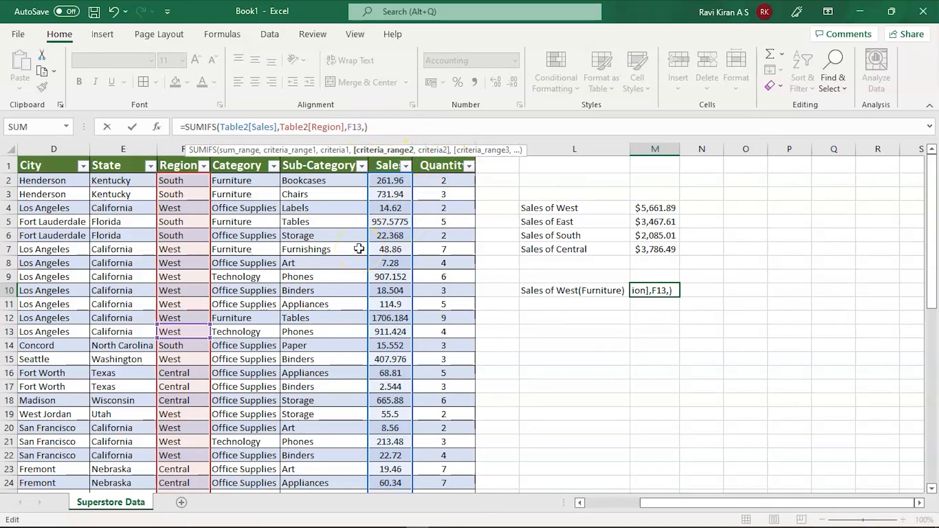
mouse_move(322, 227)
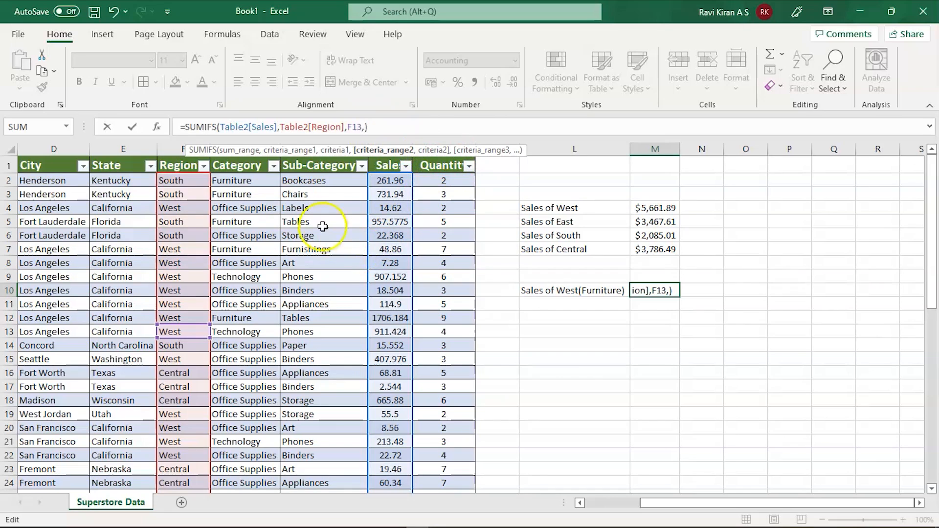
mouse_move(262, 184)
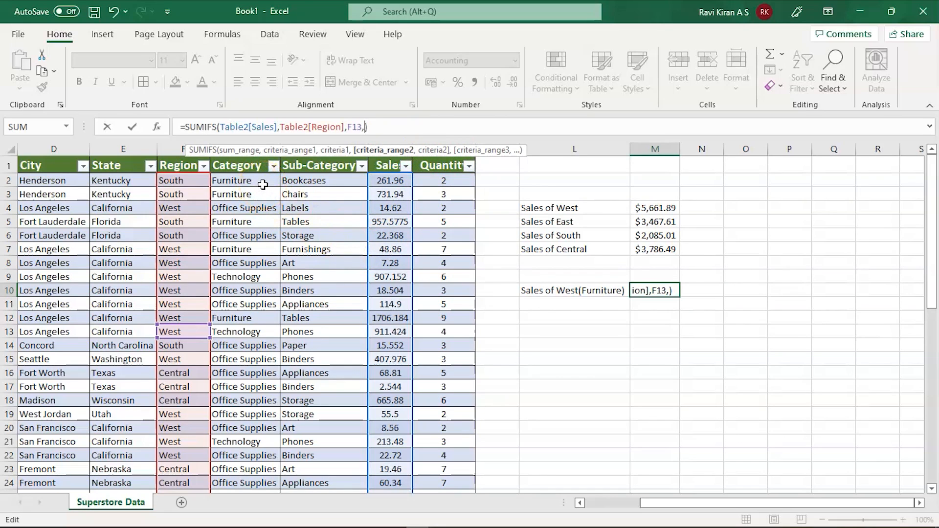
left_click(243, 180)
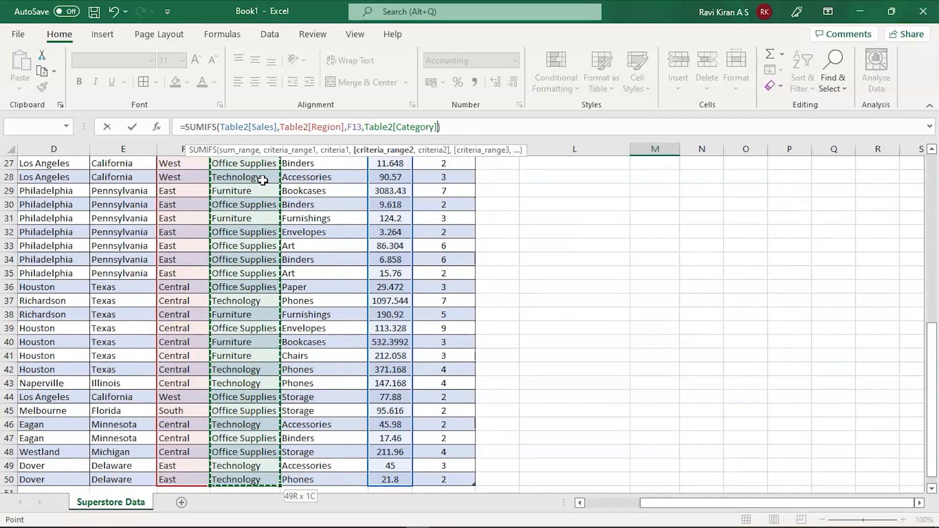
scroll("up", 3)
type(",")
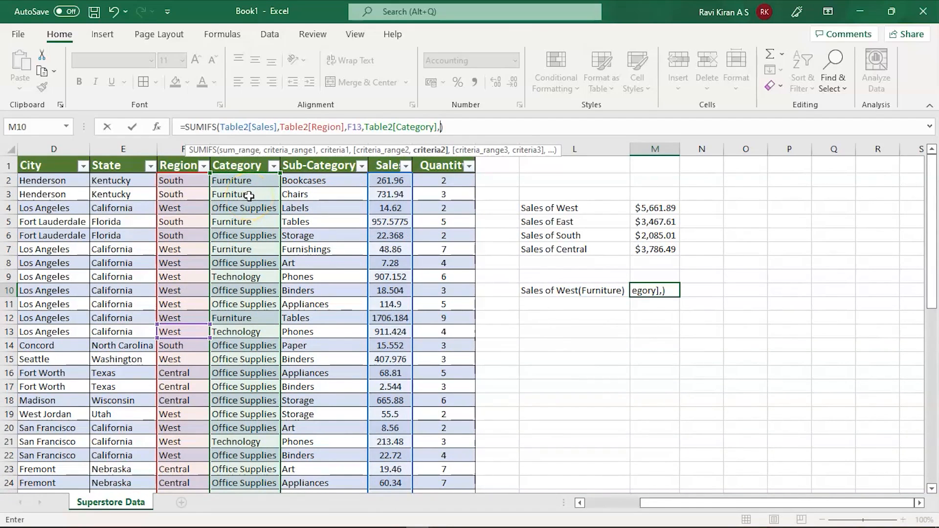
left_click(244, 194)
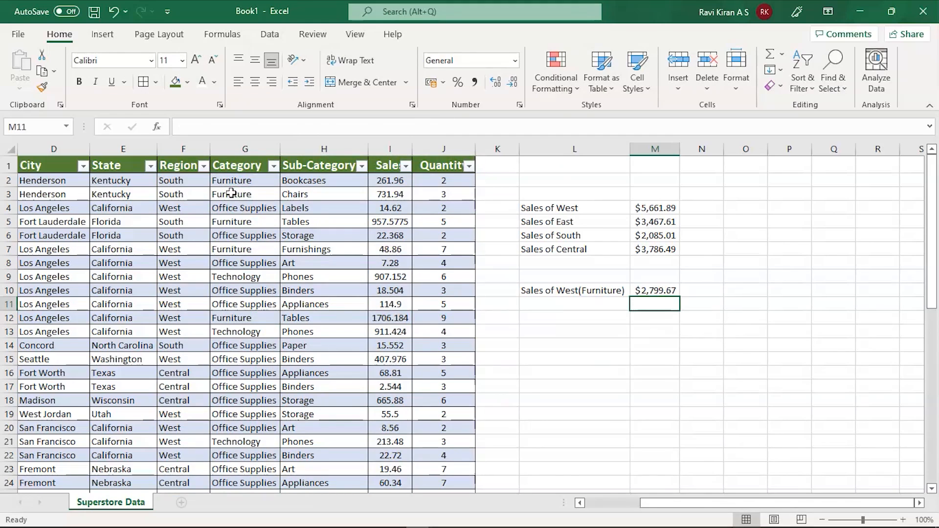
left_click(655, 291)
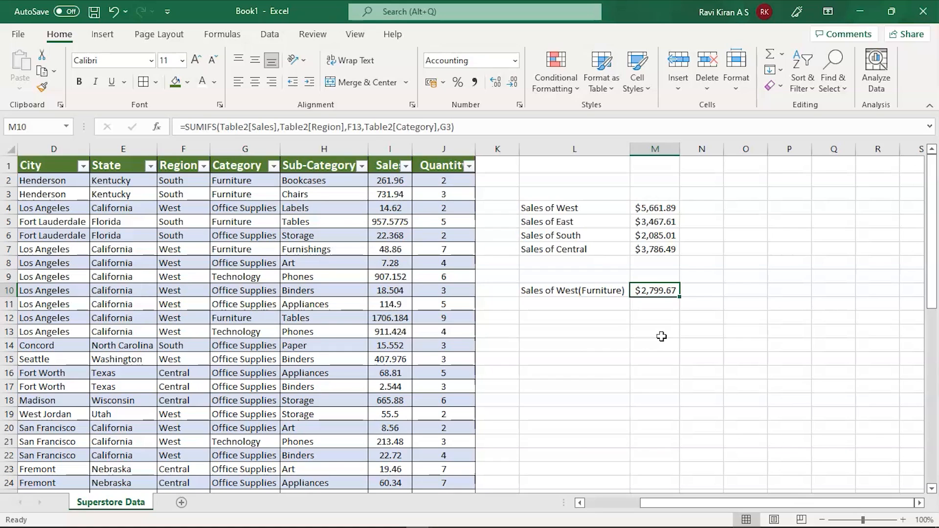
left_click(324, 316)
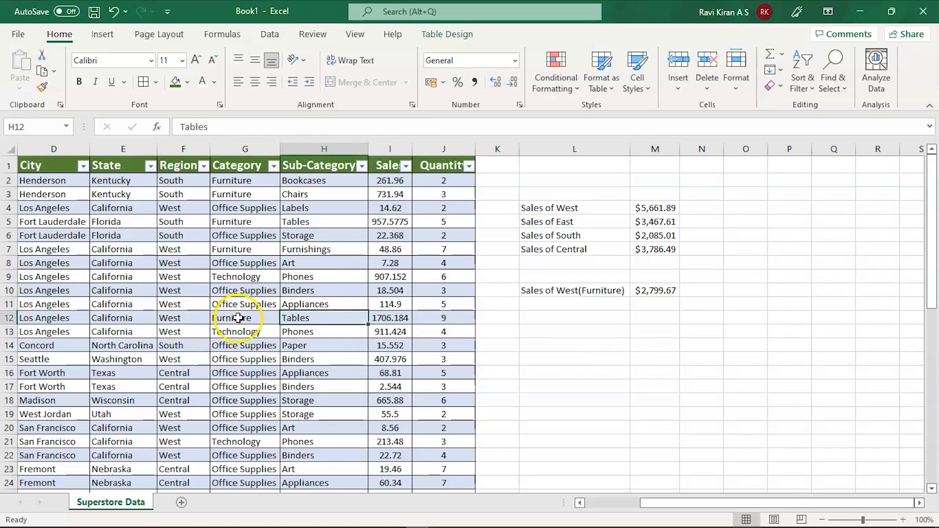
left_click(297, 317)
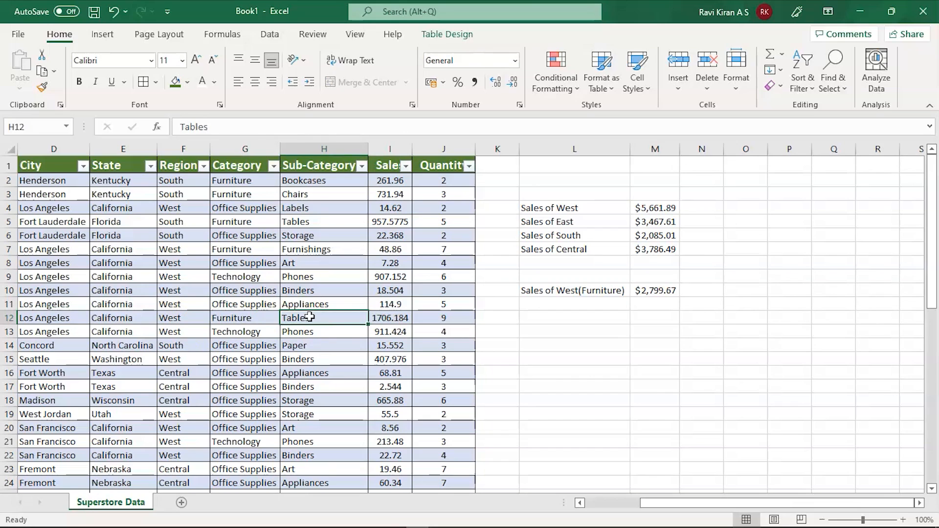
mouse_move(310, 261)
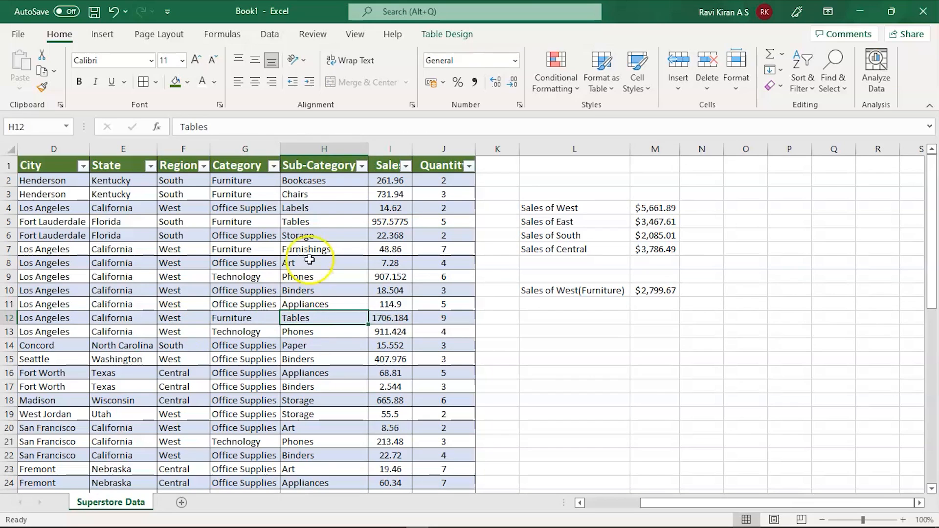
mouse_move(336, 518)
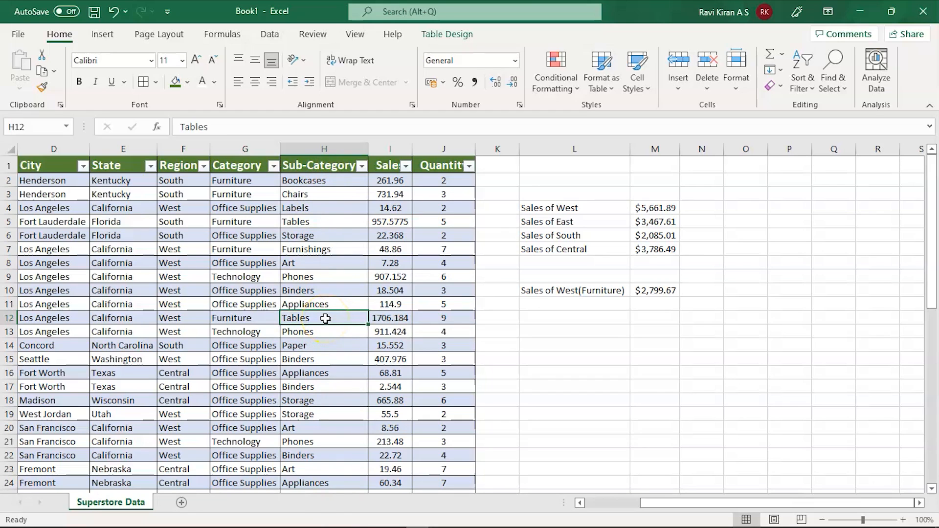
mouse_move(684, 296)
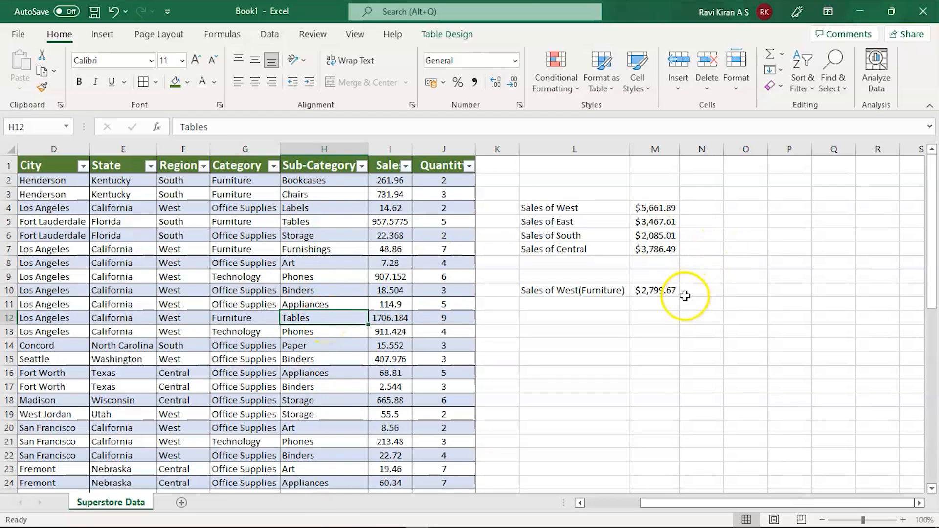
mouse_move(685, 296)
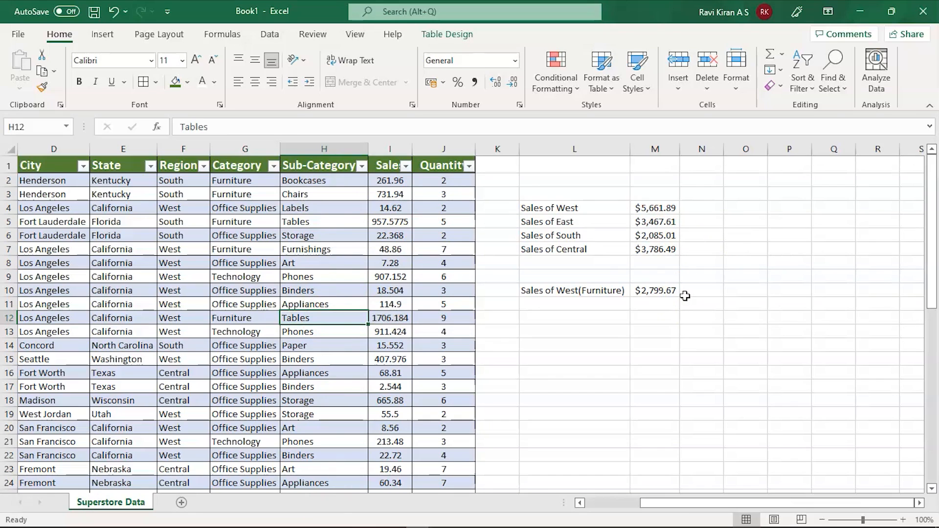